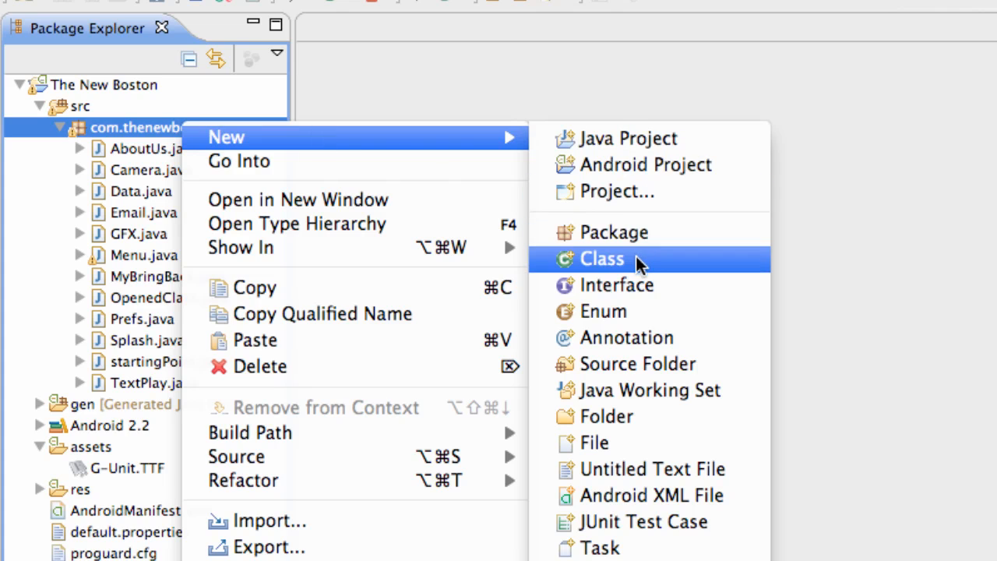
- Add a new Java class named GFXSurface to the com.thenewboston.travis package
click(602, 259)
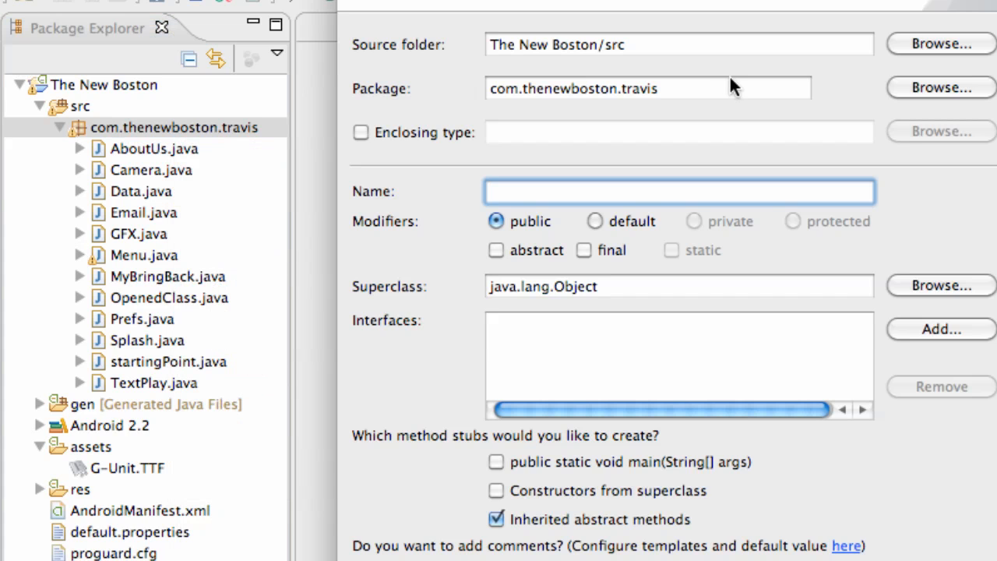
text(GFXSUR)
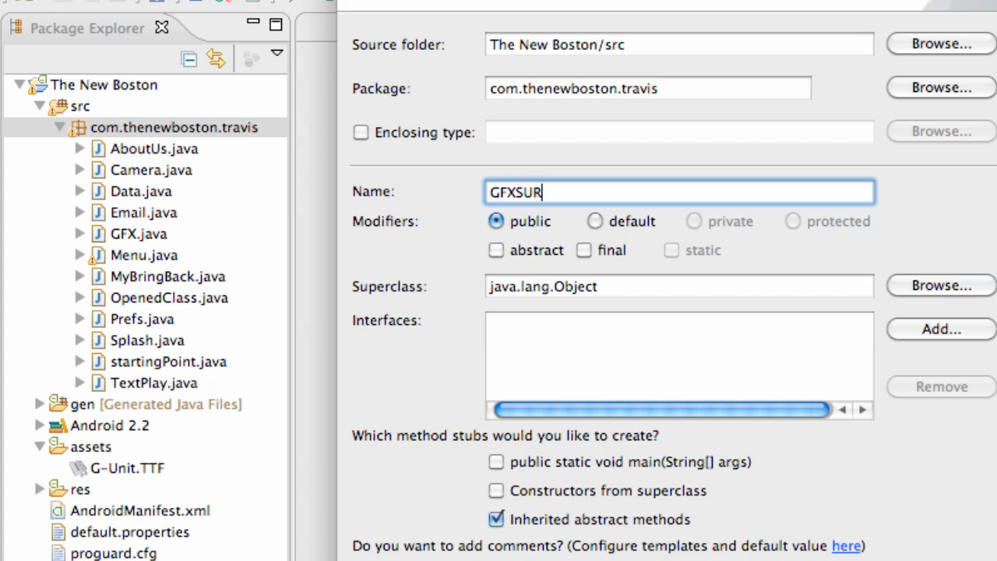
text(GFXSur)
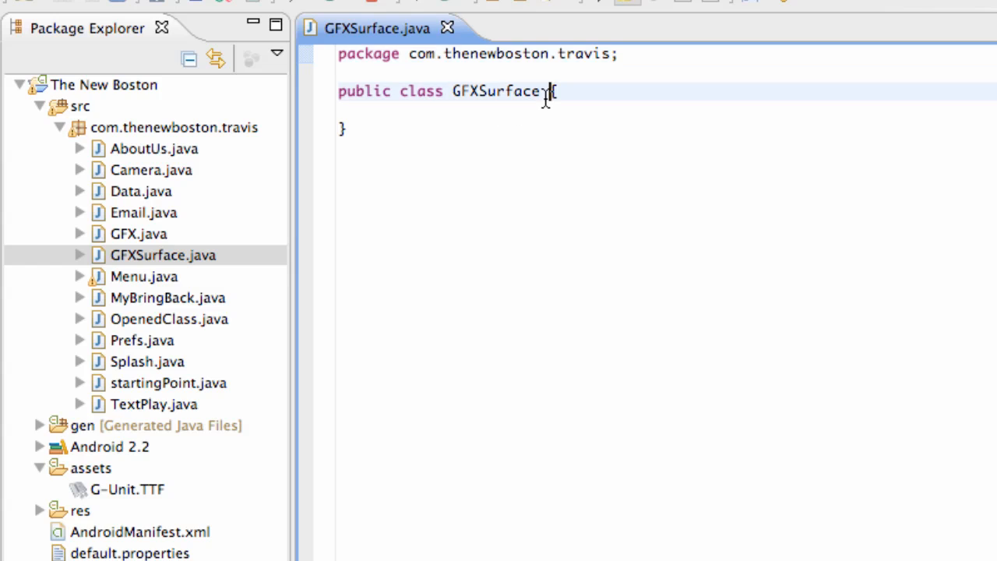
- Make GFXSurface extend Activity and override onCreate(Bundle) calling super.onCreate
text(extende)
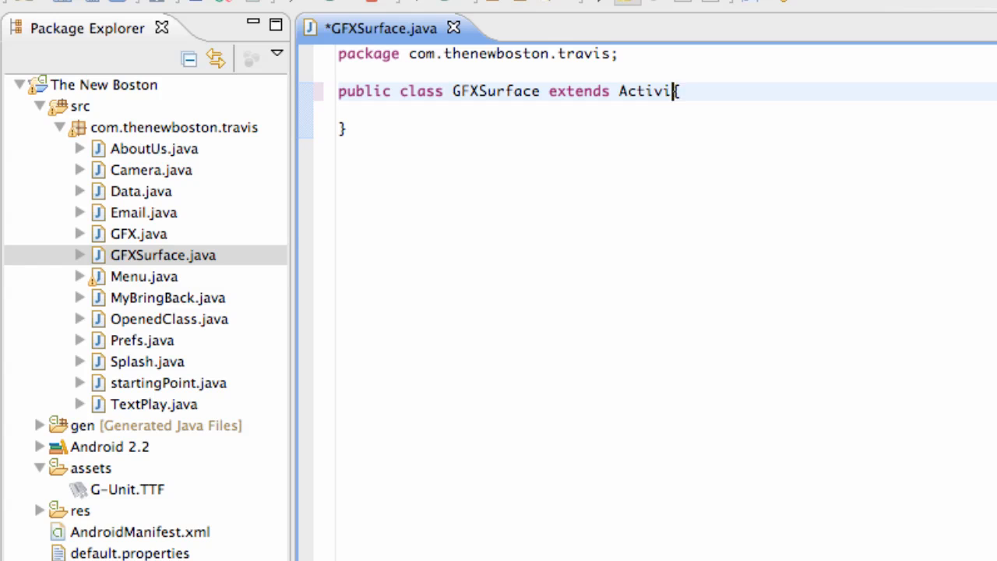
text(ty)
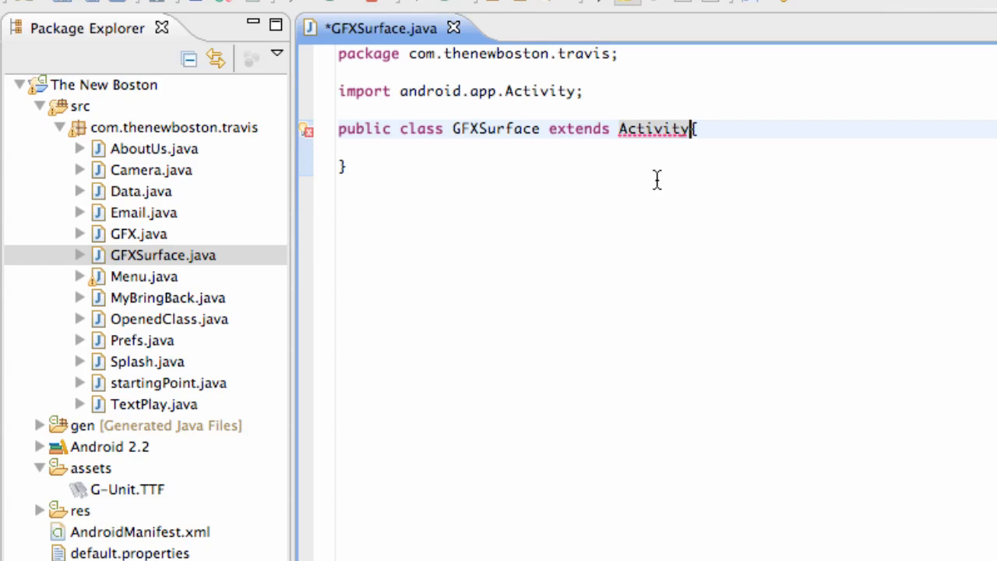
right_click(658, 179)
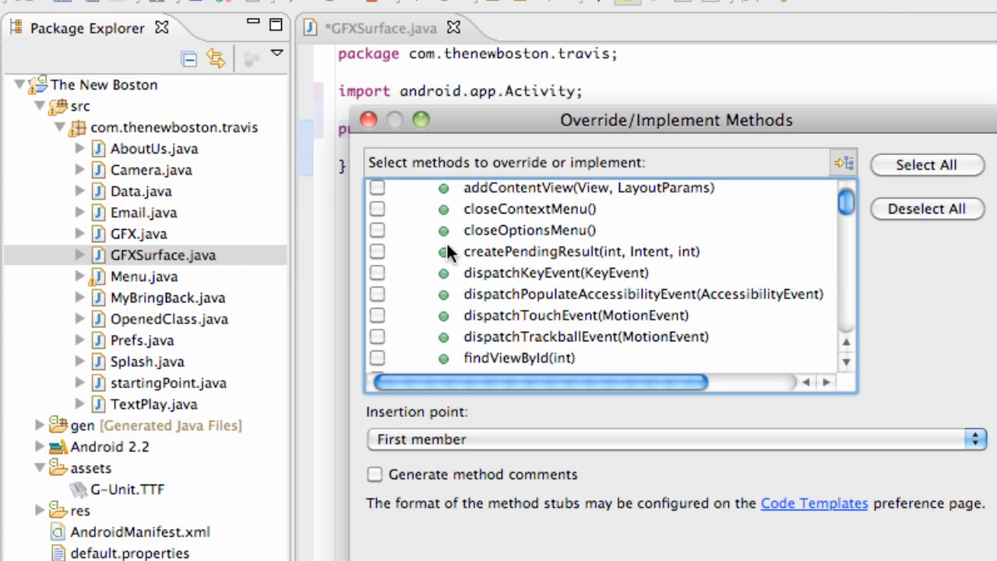
scroll(down, 3)
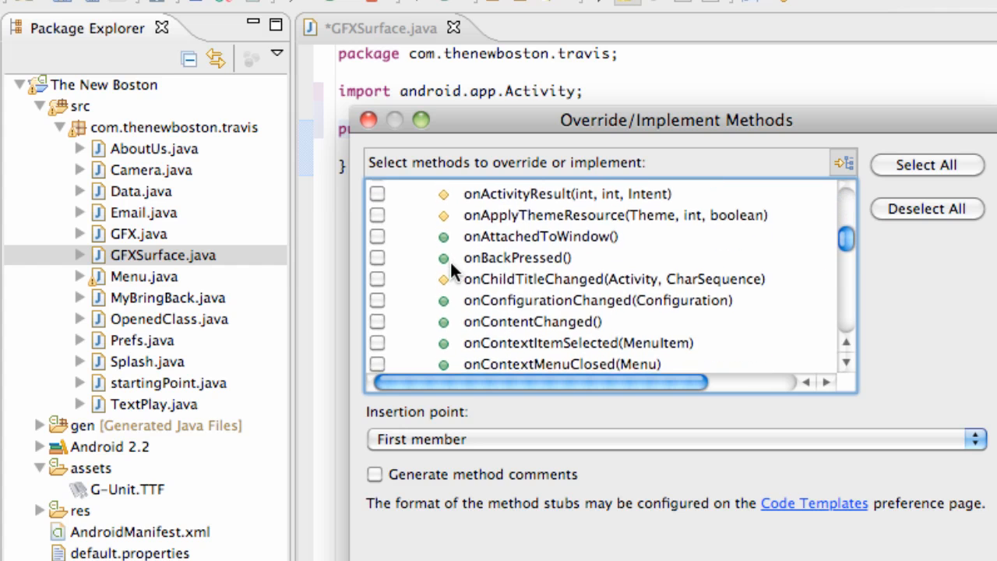
scroll(down, 3)
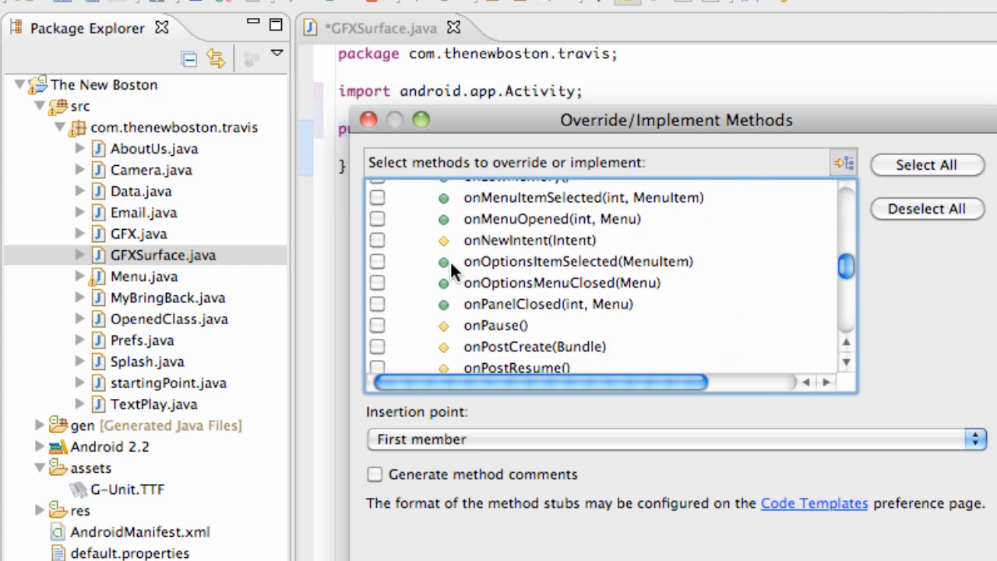
scroll(down, 3)
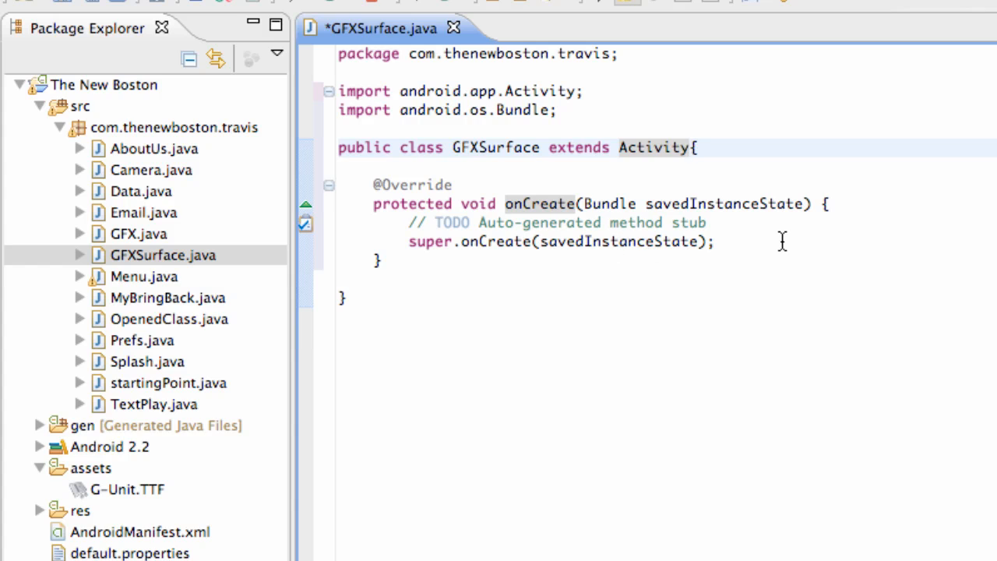
click(690, 148)
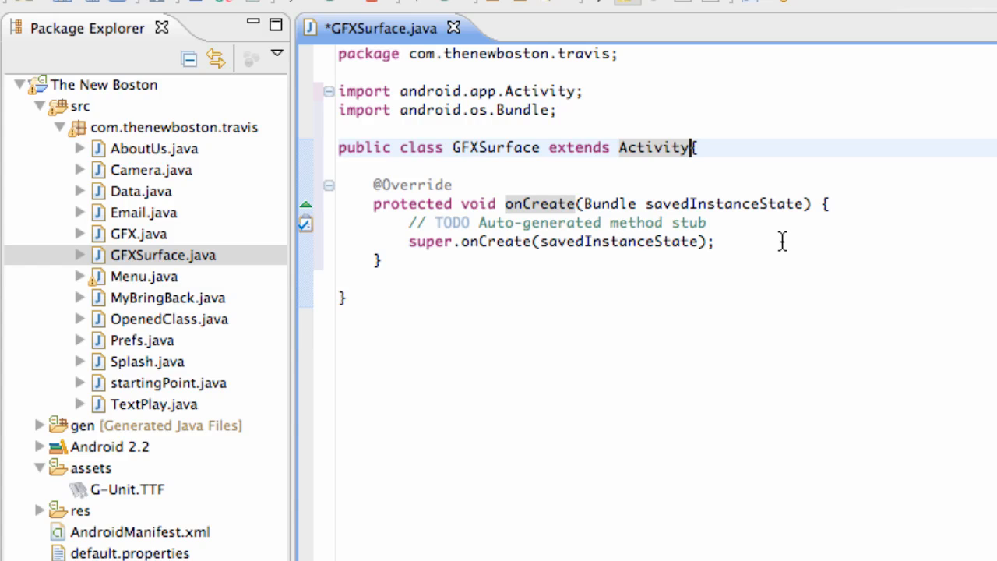
mouse_move(125, 231)
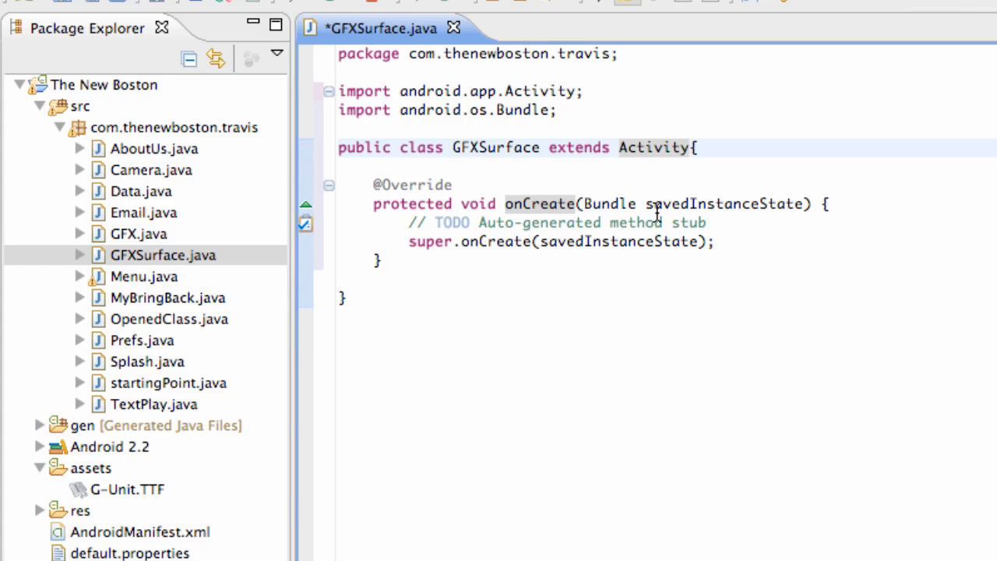
click(522, 166)
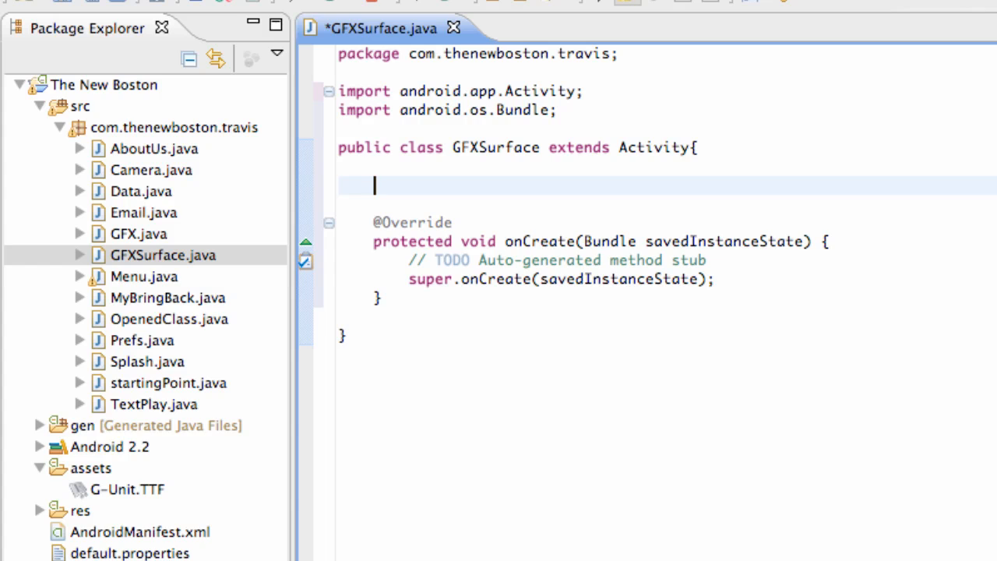
- Declare the field 'MyBringBackSurface ourSurfaceView;' and show its unresolved-type quick fixes
text(My)
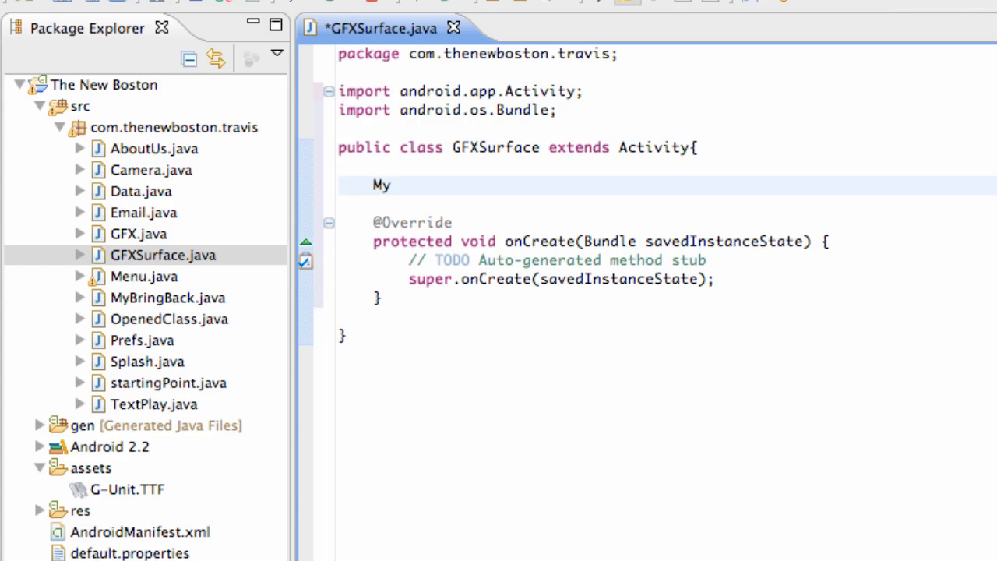
text(B)
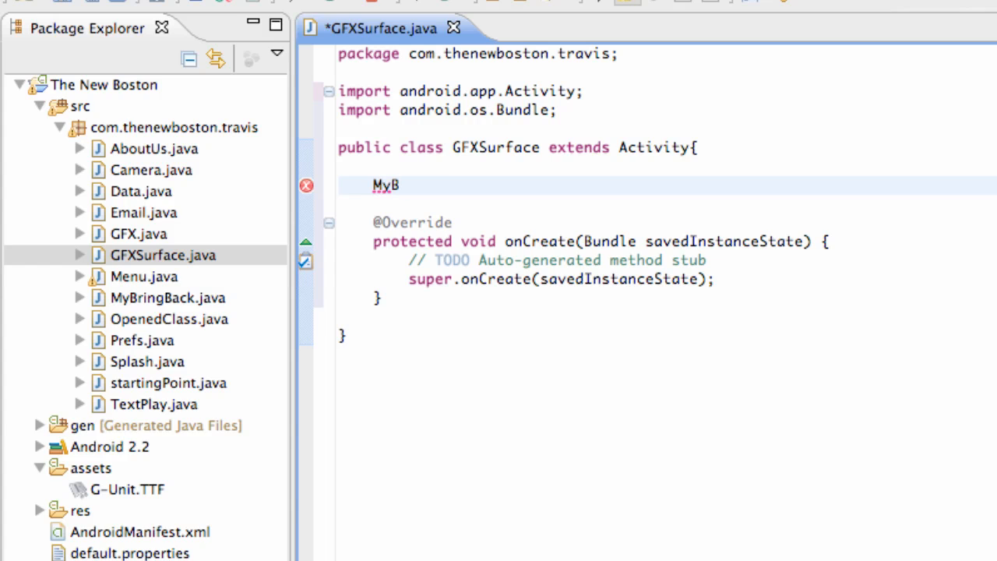
text(ringB)
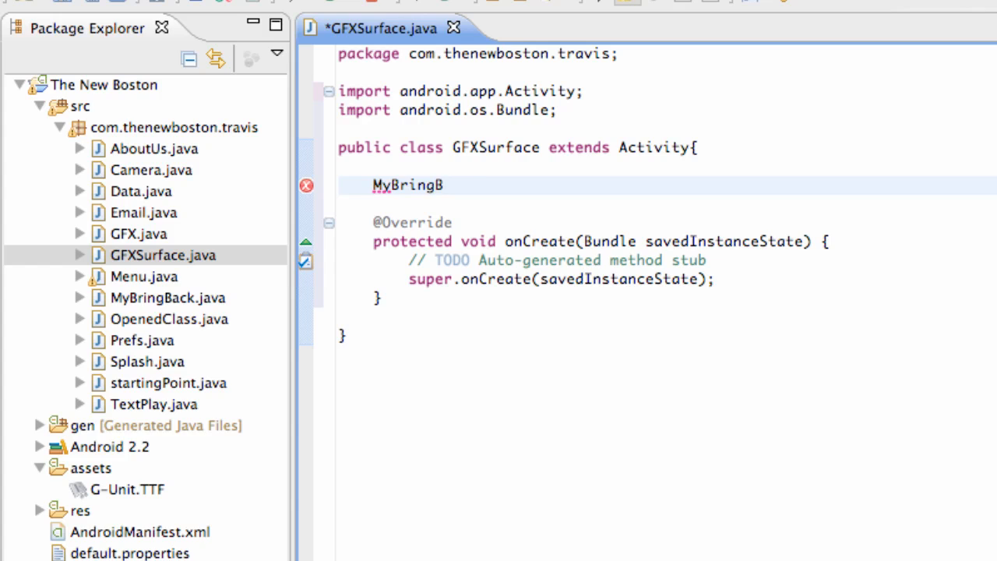
text(ackS)
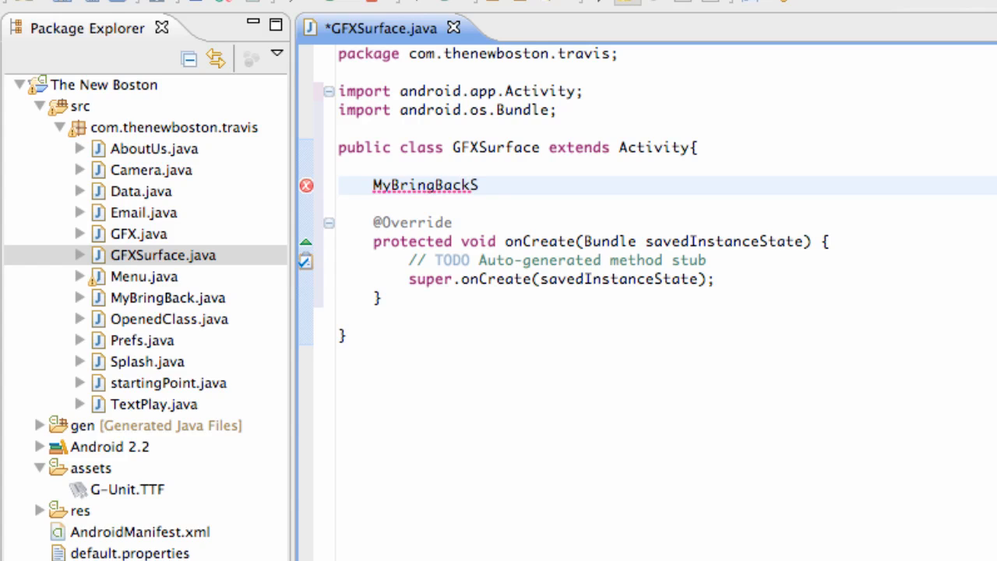
text(urface)
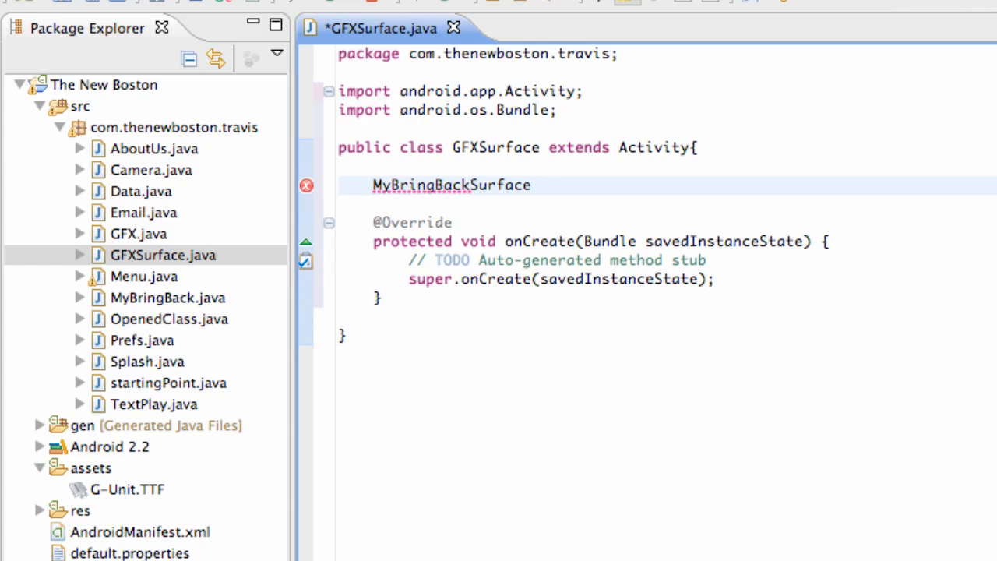
click(542, 186)
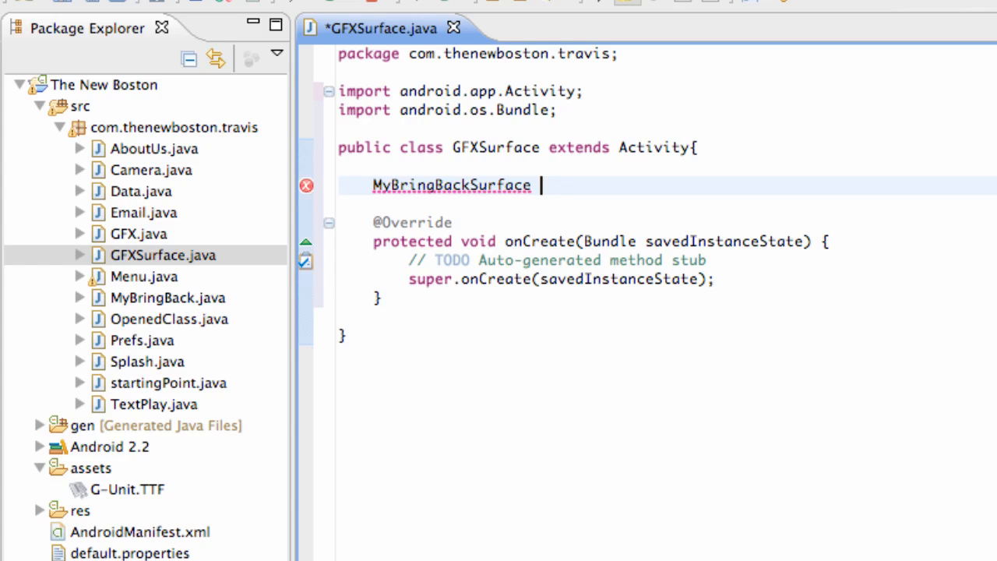
click(132, 234)
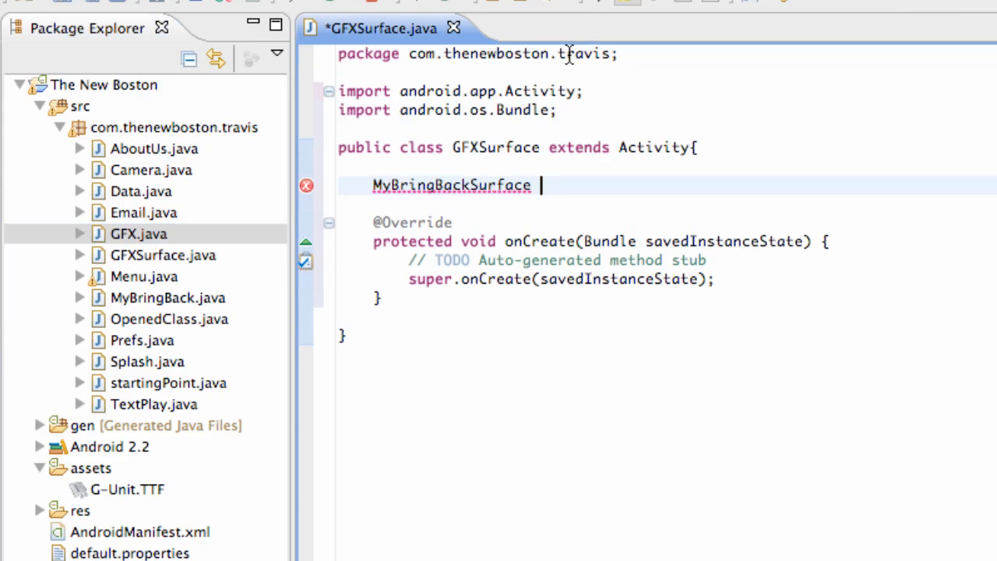
text(our)
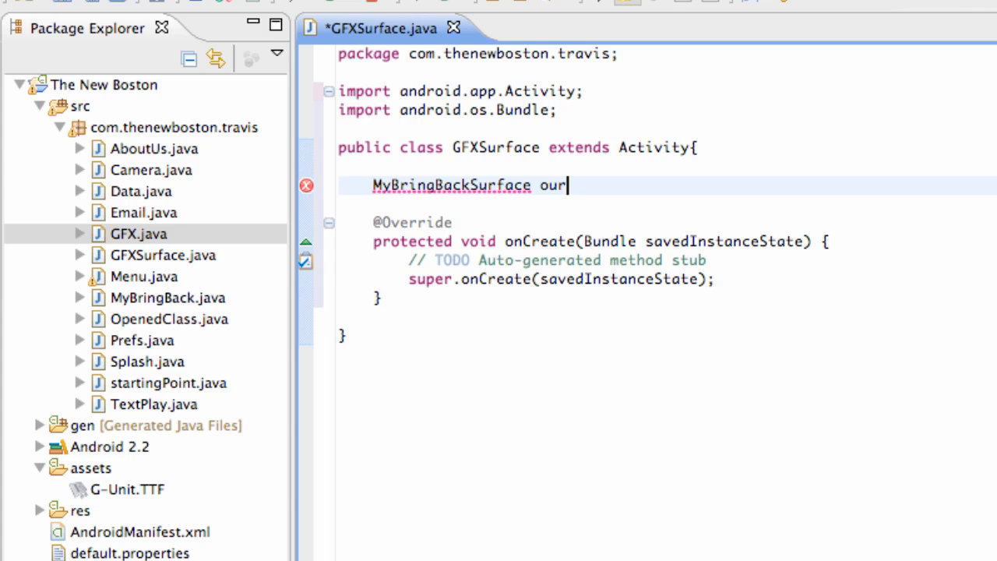
text(Surfac)
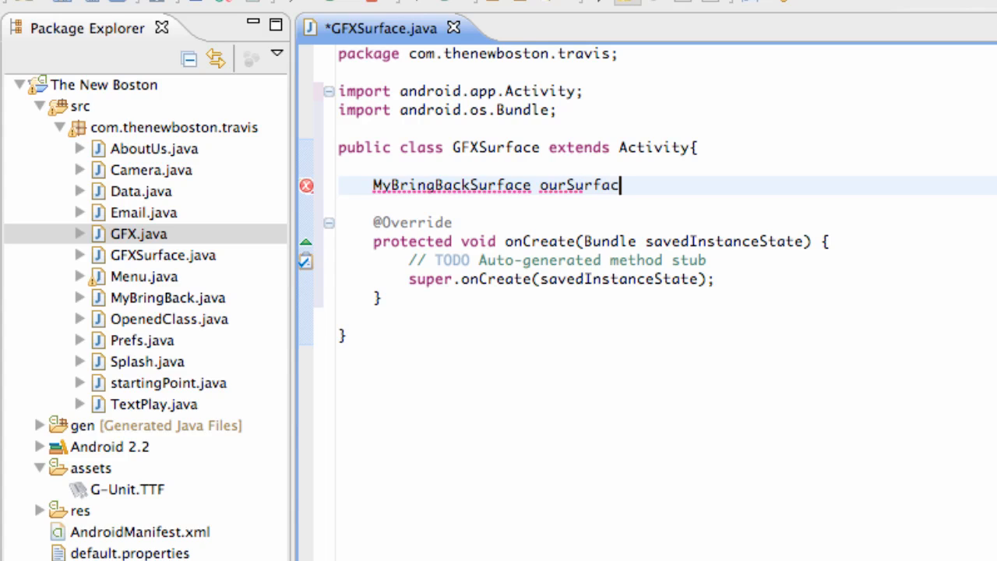
text(eView;)
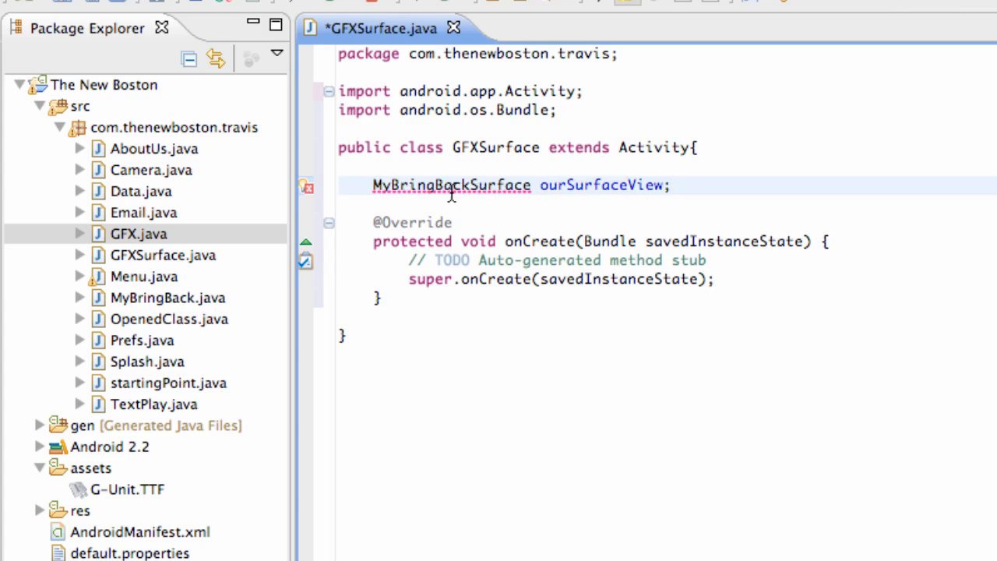
click(432, 185)
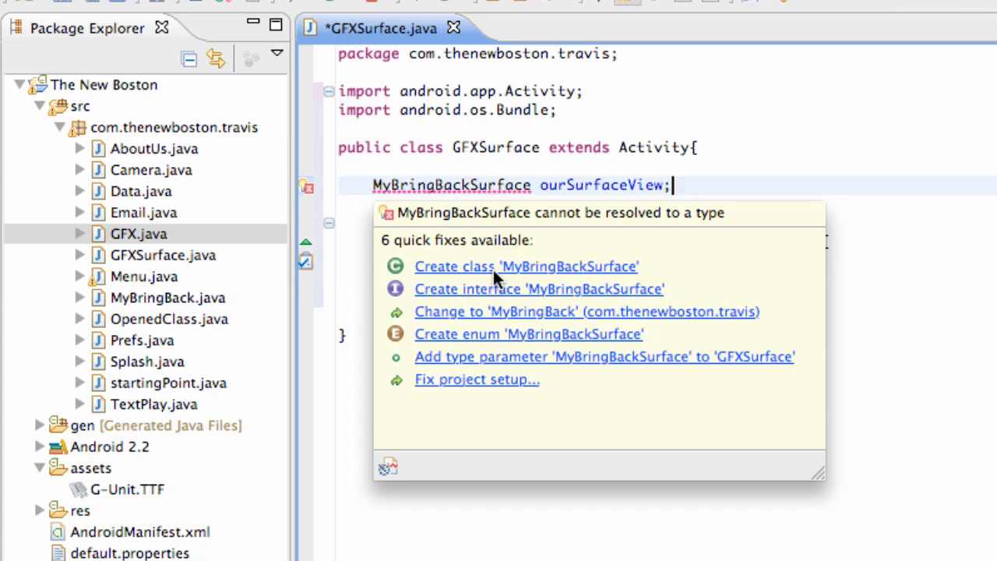
mouse_move(498, 269)
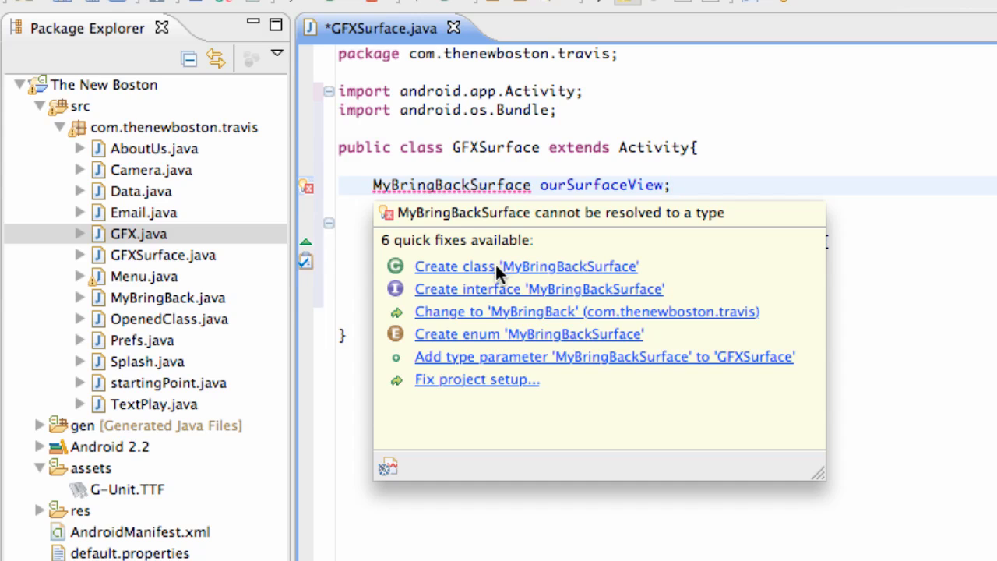
- Apply the Create class 'MyBringBackSurface' quick fix and return to GFXSurface.java
click(455, 266)
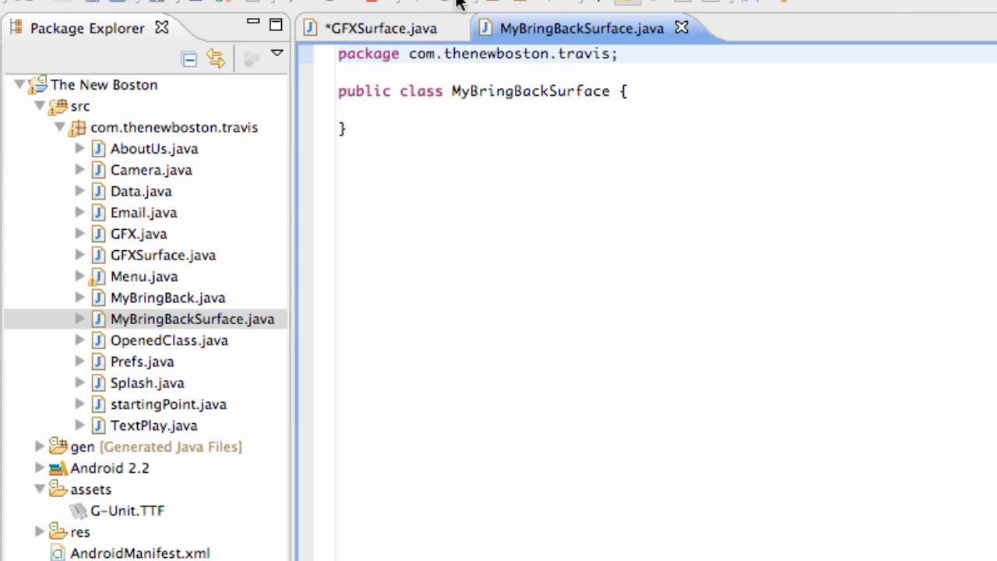
click(377, 28)
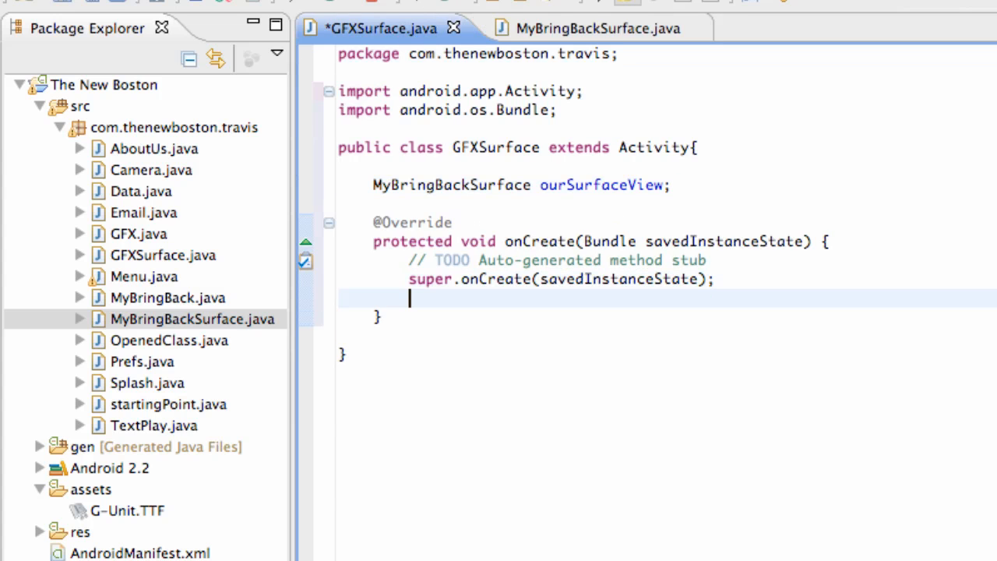
- In onCreate, write 'ourSurfaceView = new MyBringBackSurface(this);'
text(ourS)
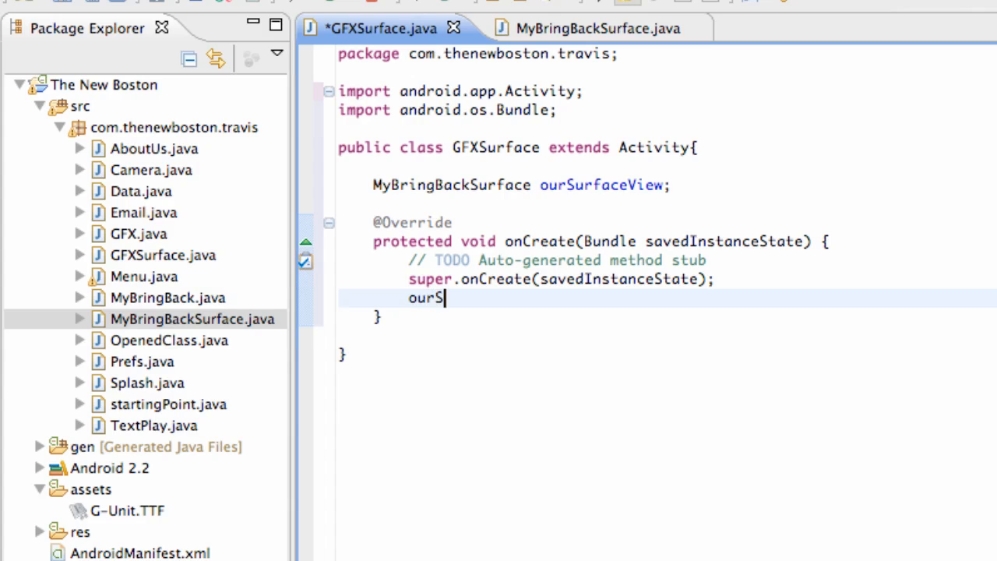
text(urfaceView = new)
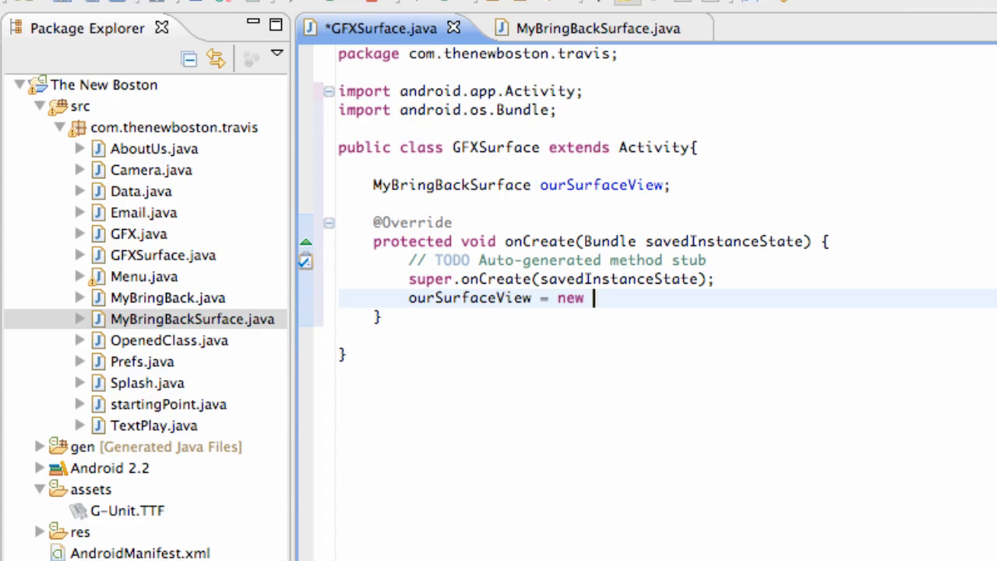
text(Surf)
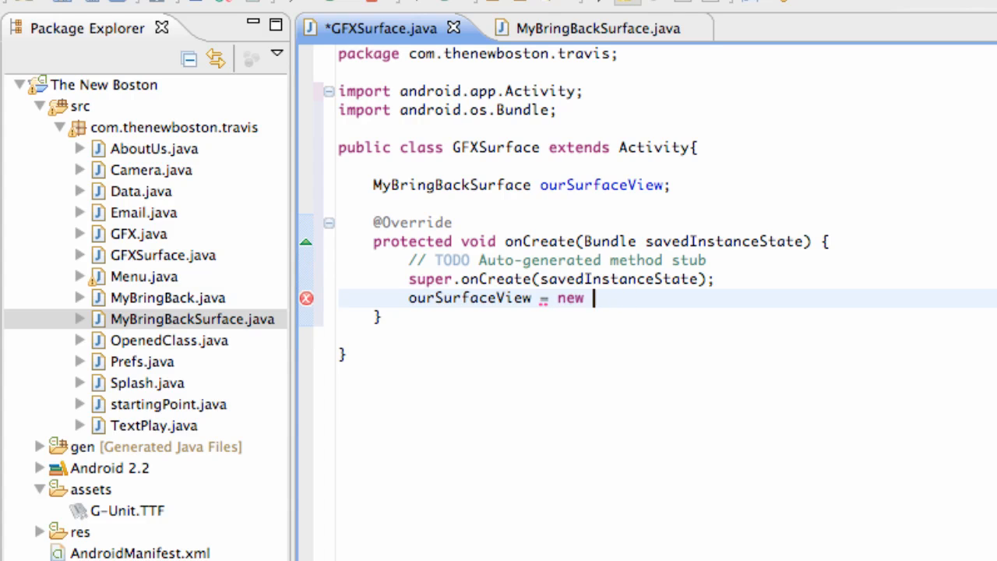
text(My)
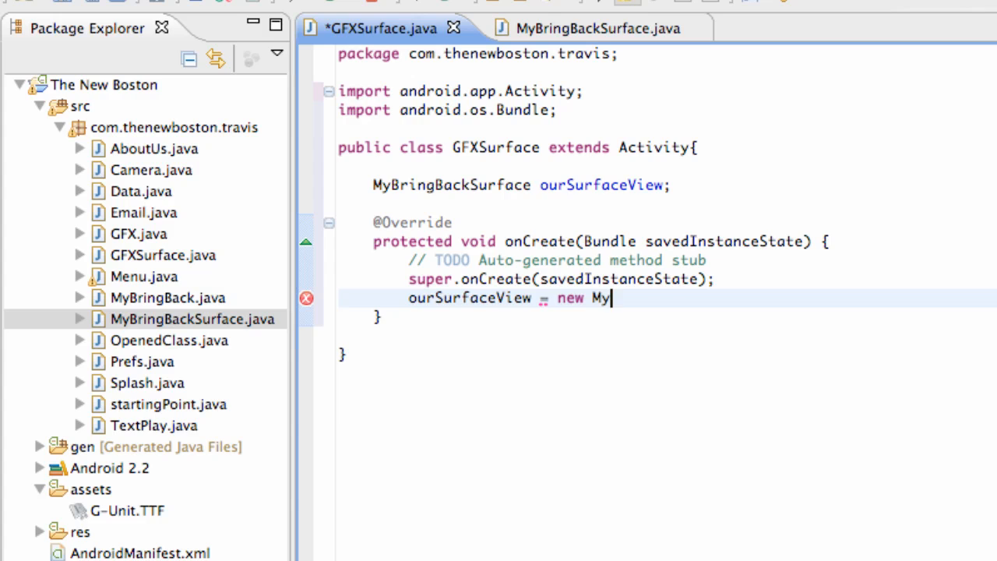
text(Bringba)
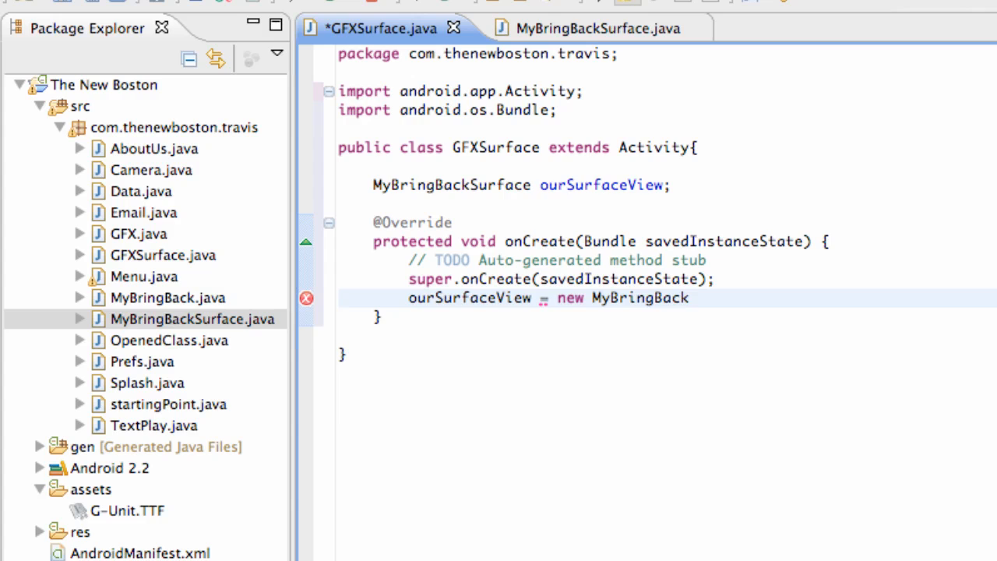
text(Surfac)
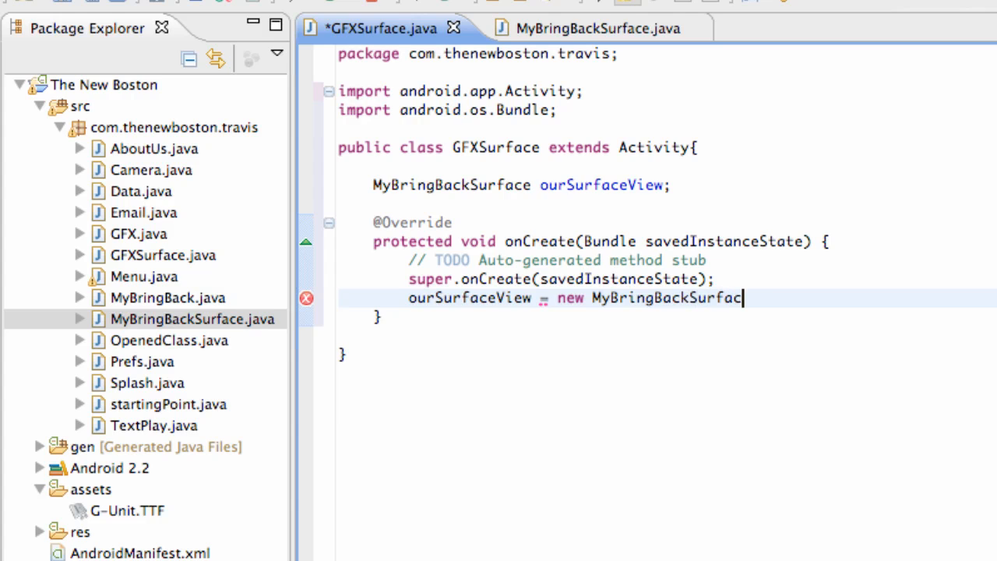
text(e(this))
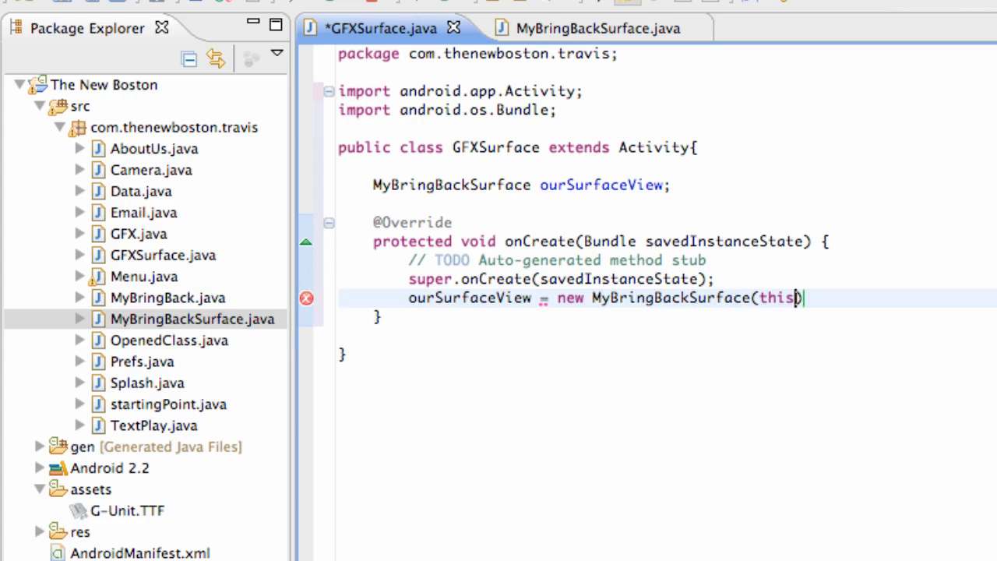
text(;)
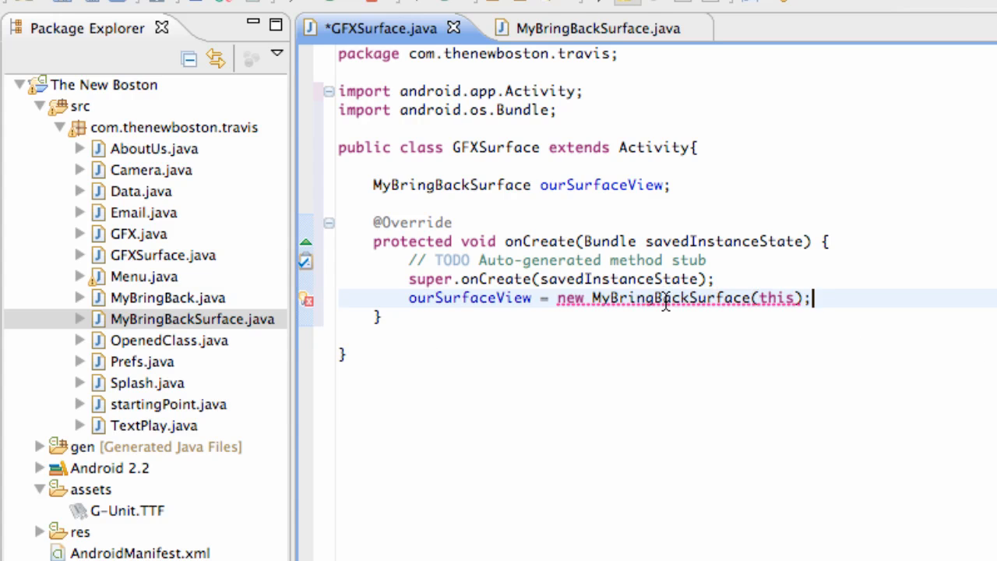
mouse_move(665, 304)
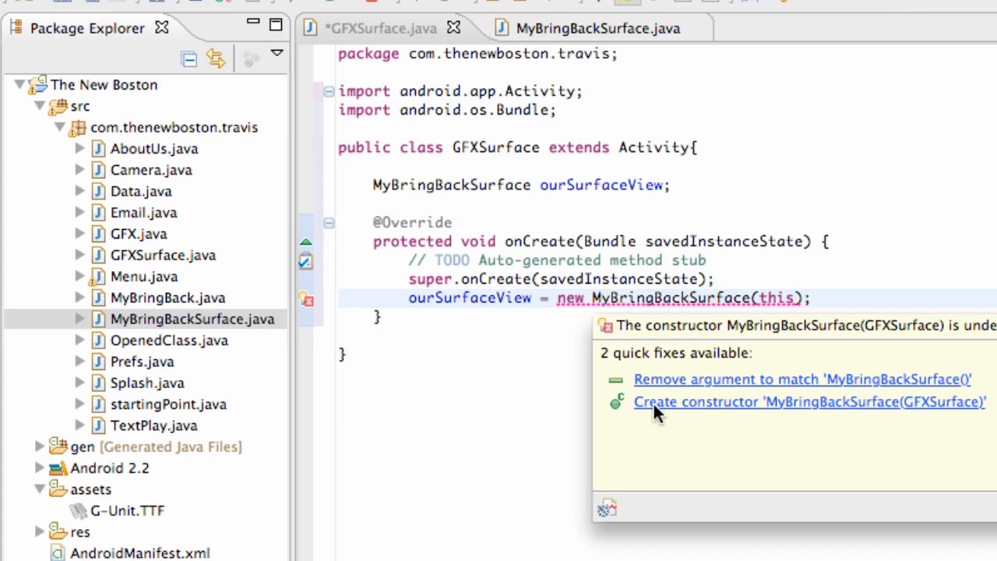
- Apply the 'Create constructor MyBringBackSurface(GFXSurface)' quick fix and return to GFXSurface.java
click(804, 402)
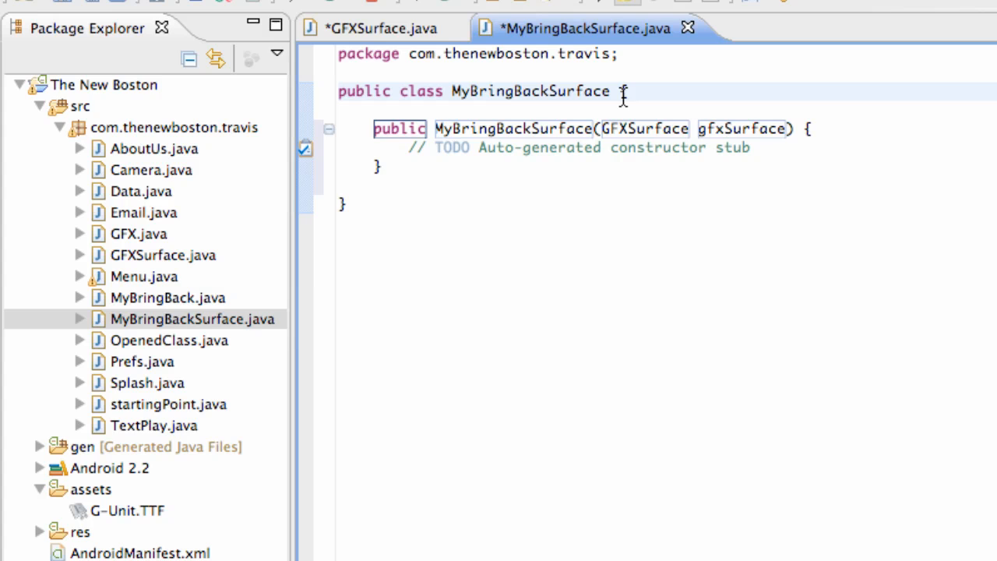
click(381, 28)
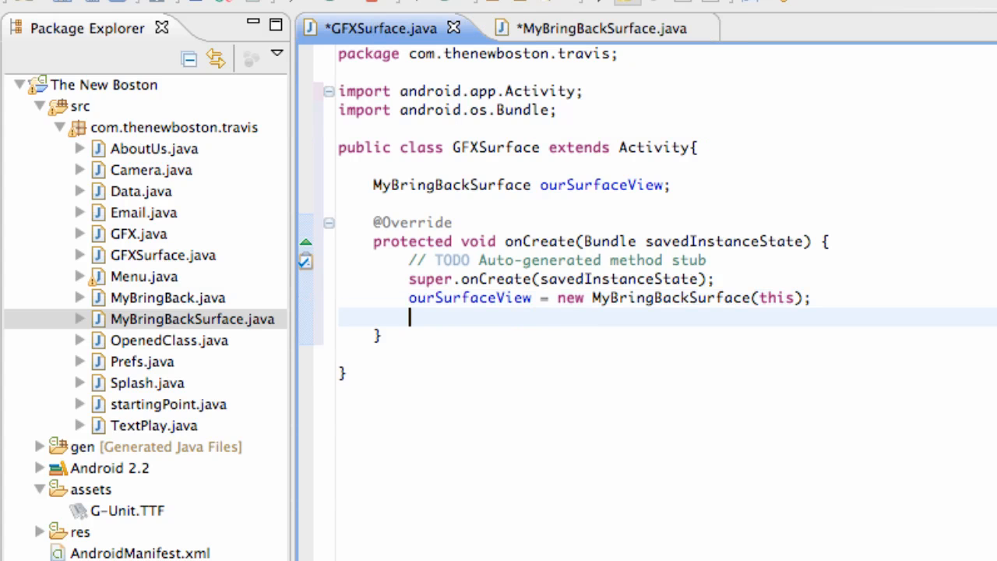
- Add 'setContentView(ourSurfaceView);' at the end of onCreate
text(setCon)
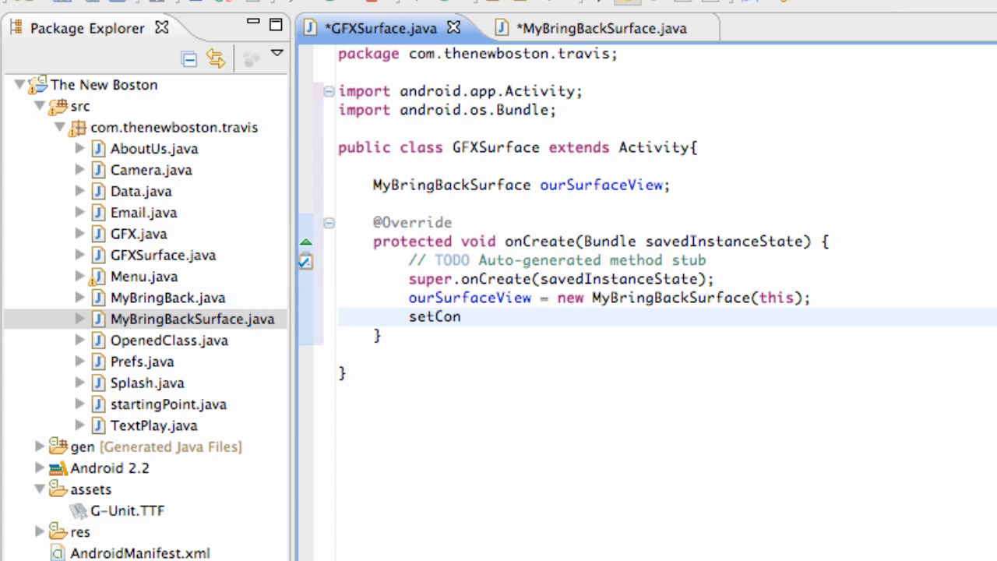
text(tentView)
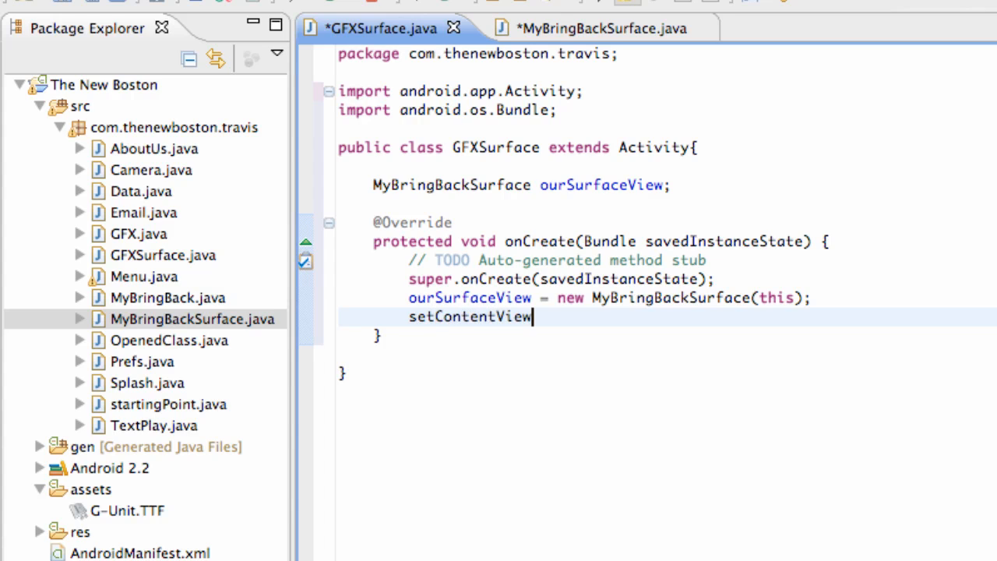
text(())
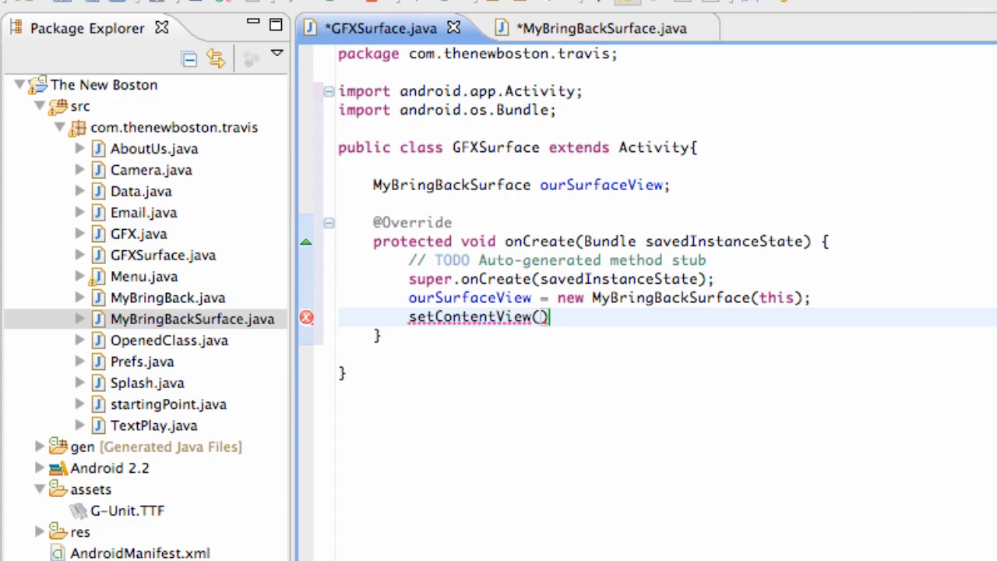
text(ourSurf)
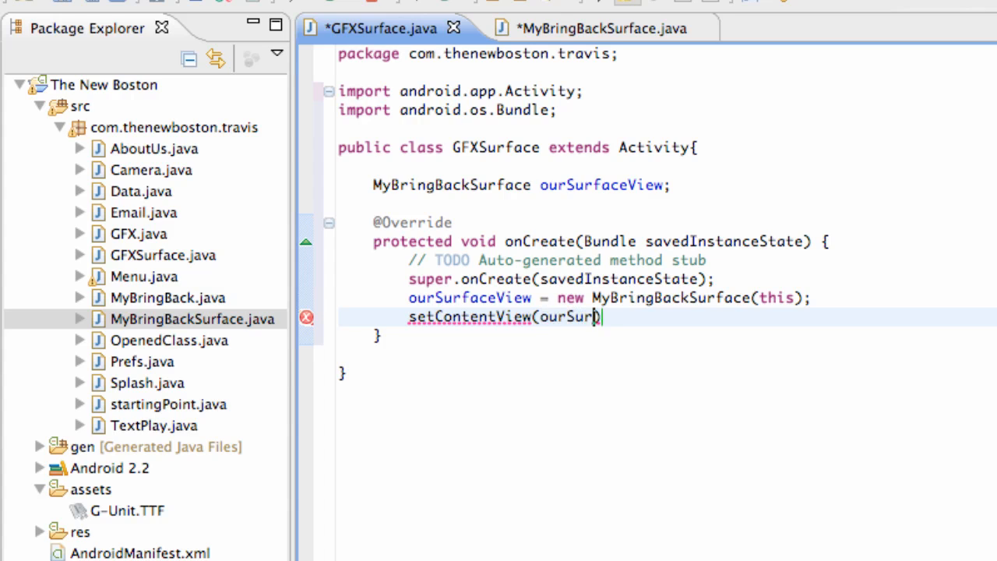
text(faceView))
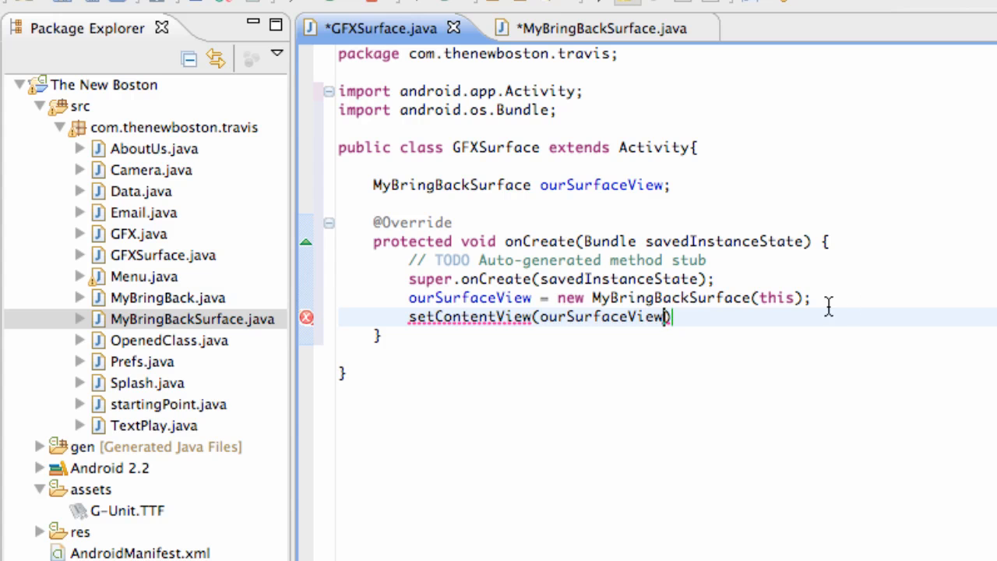
text(;)
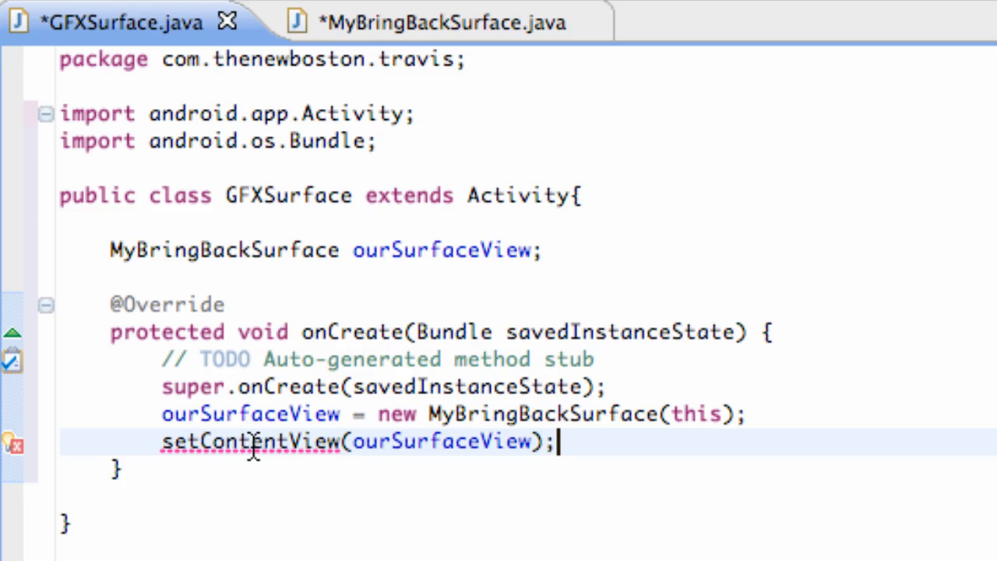
mouse_move(250, 447)
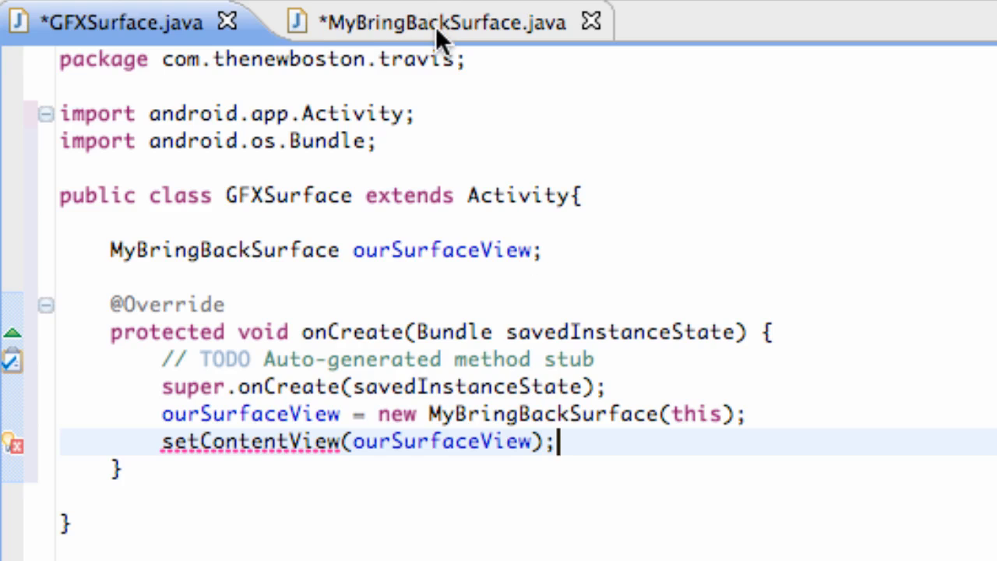
click(436, 21)
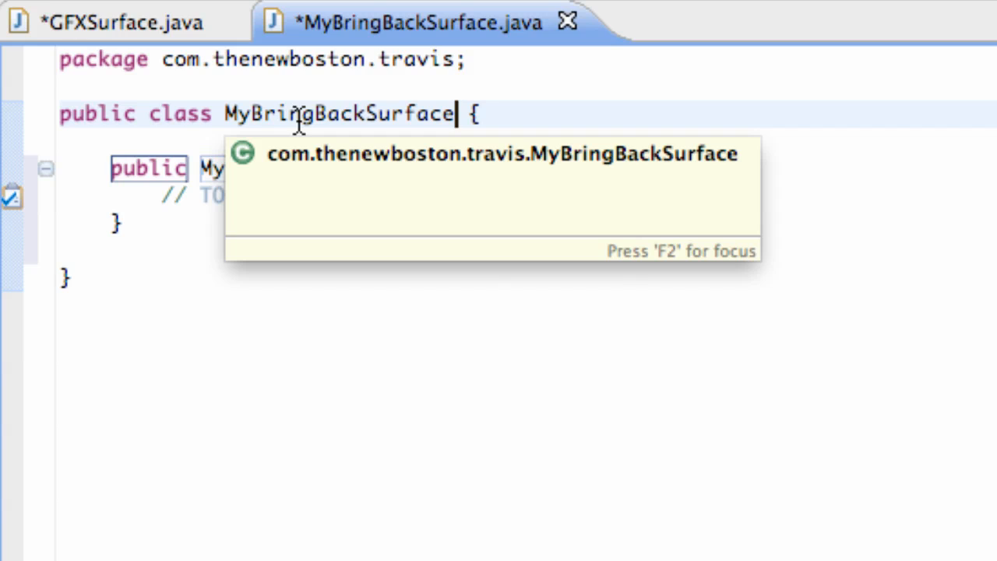
- Add 'extends SurfaceView' to the MyBringBackSurface class header
text(extends)
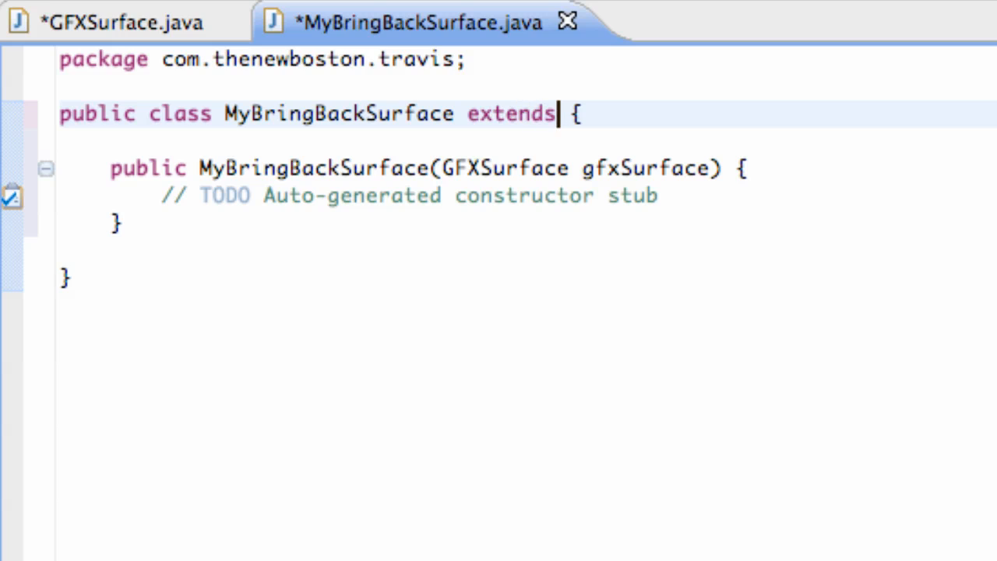
text(Surface)
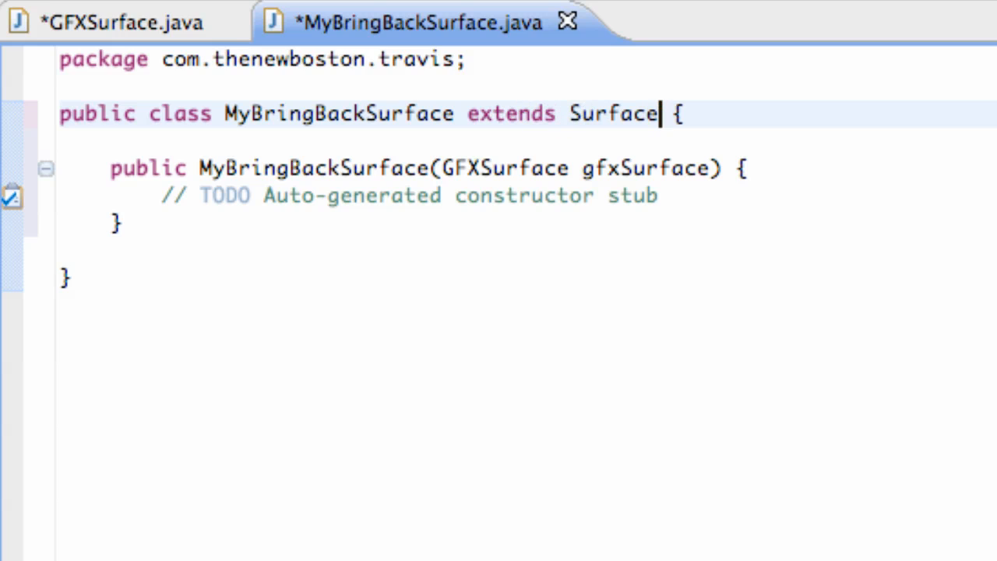
text(View)
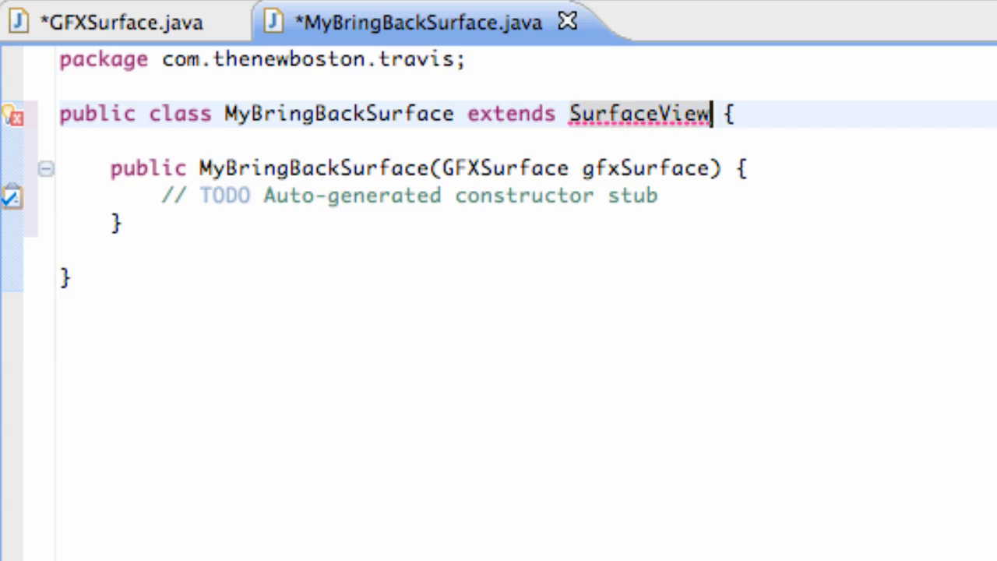
mouse_move(637, 129)
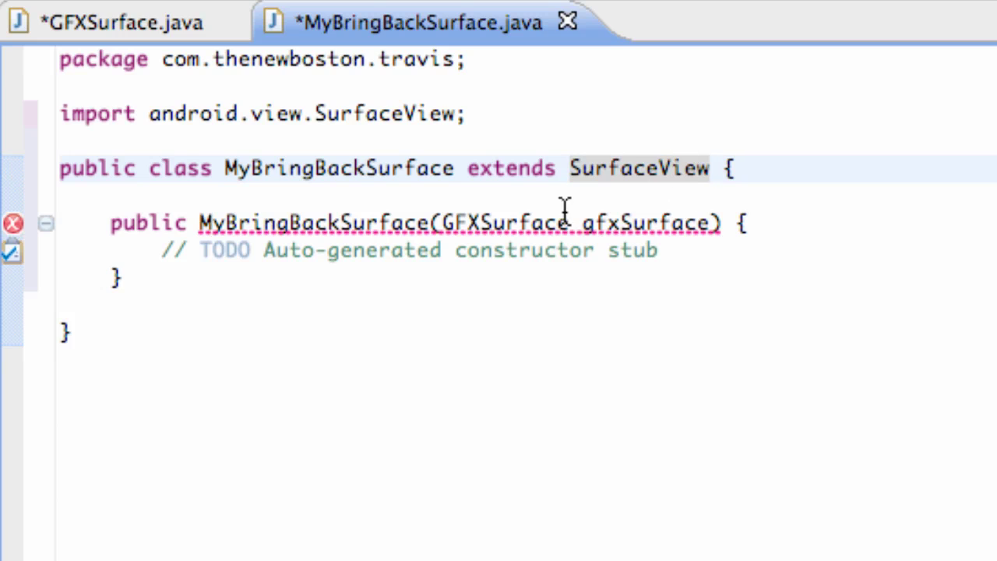
- Append 'implements Runnable' after 'extends SurfaceView' in the MyBringBackSurface header
text(imp)
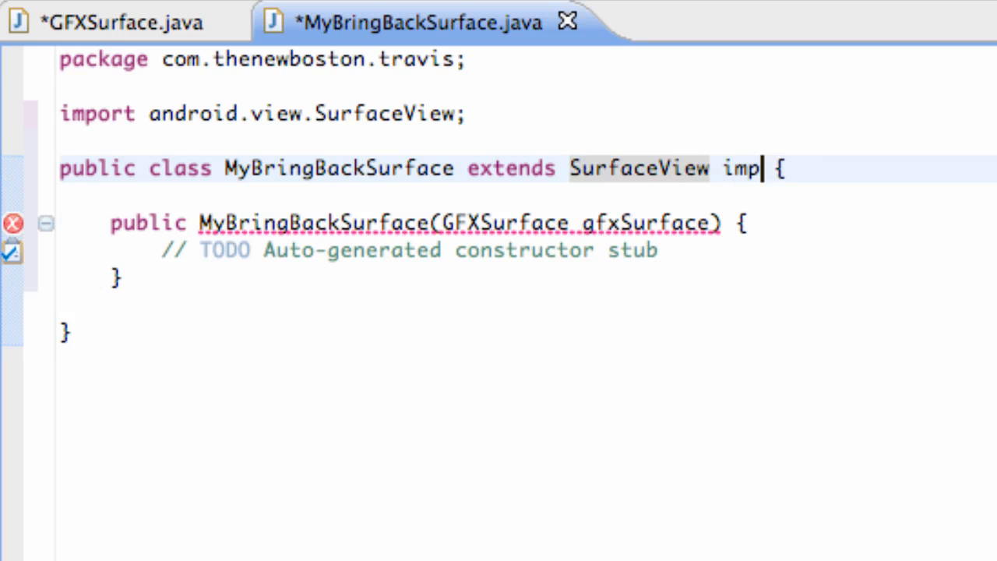
text(lement)
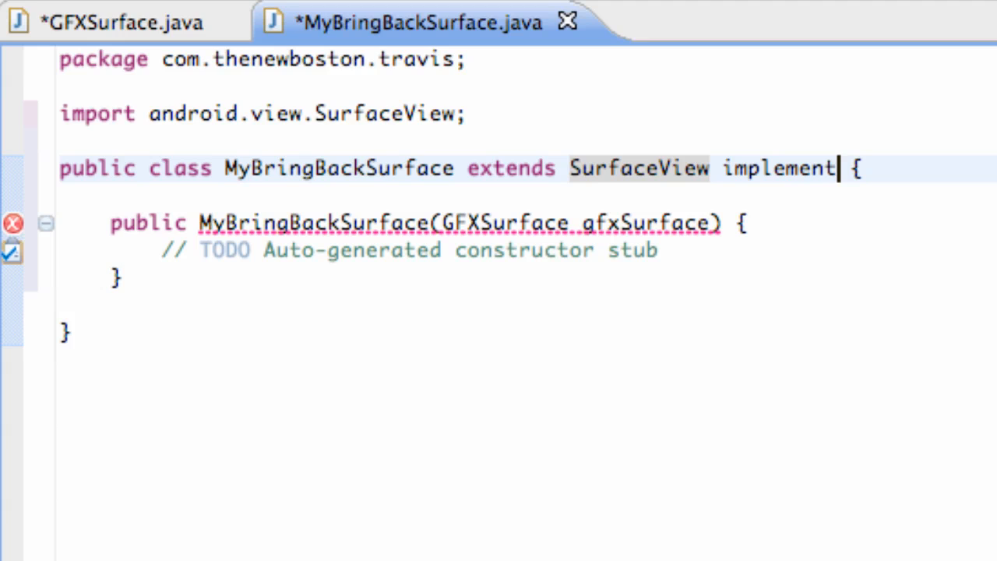
text(Runn)
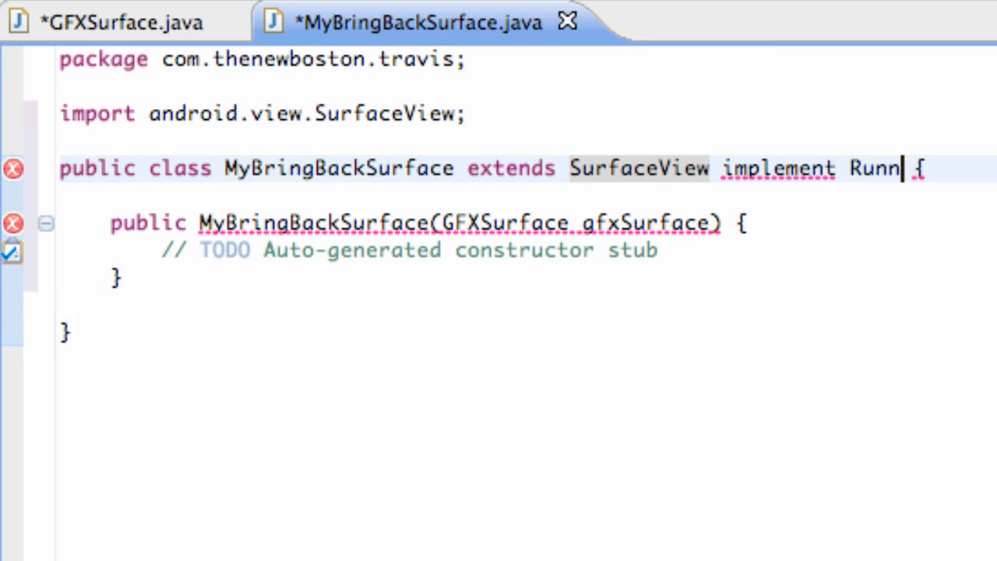
text(able)
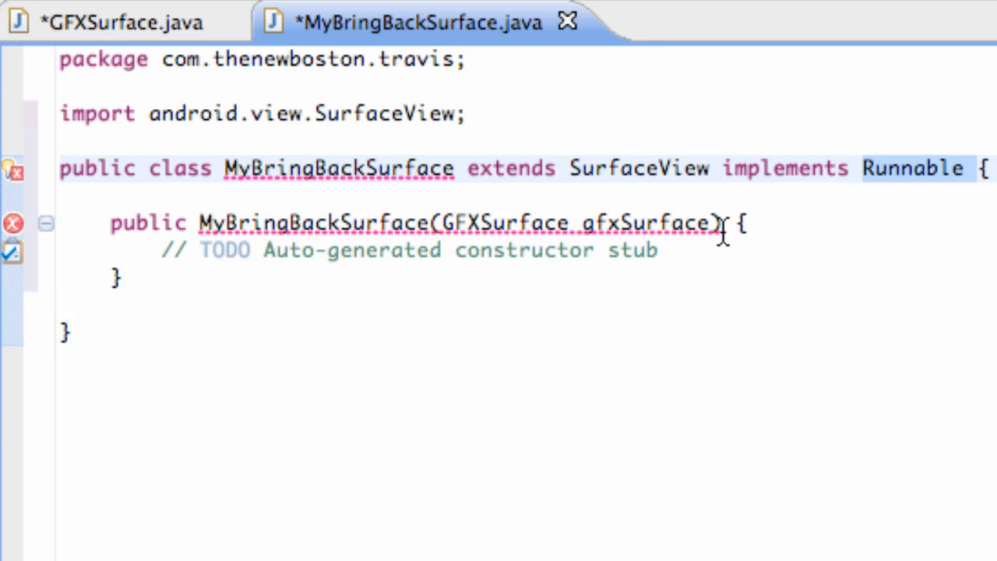
mouse_move(325, 185)
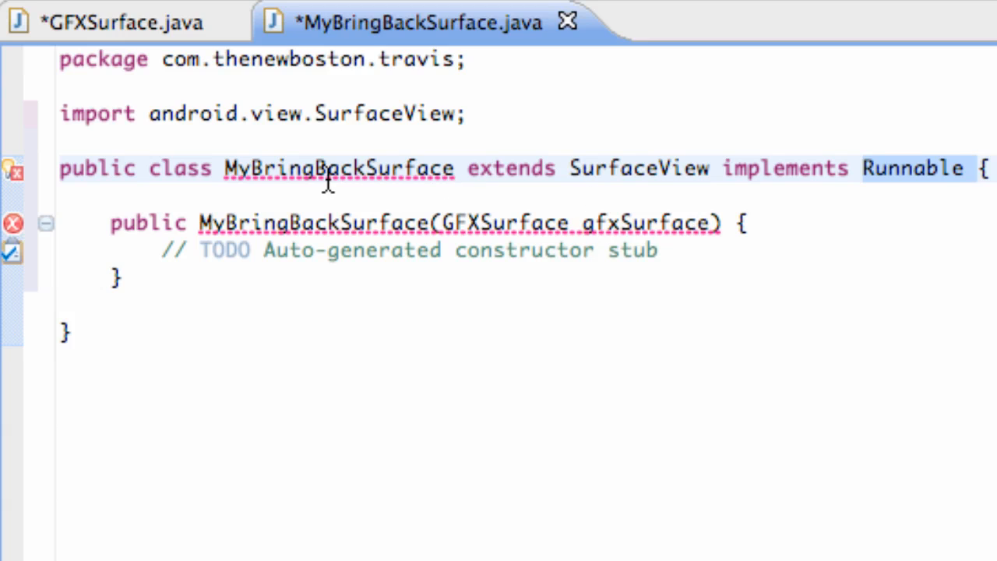
mouse_move(331, 169)
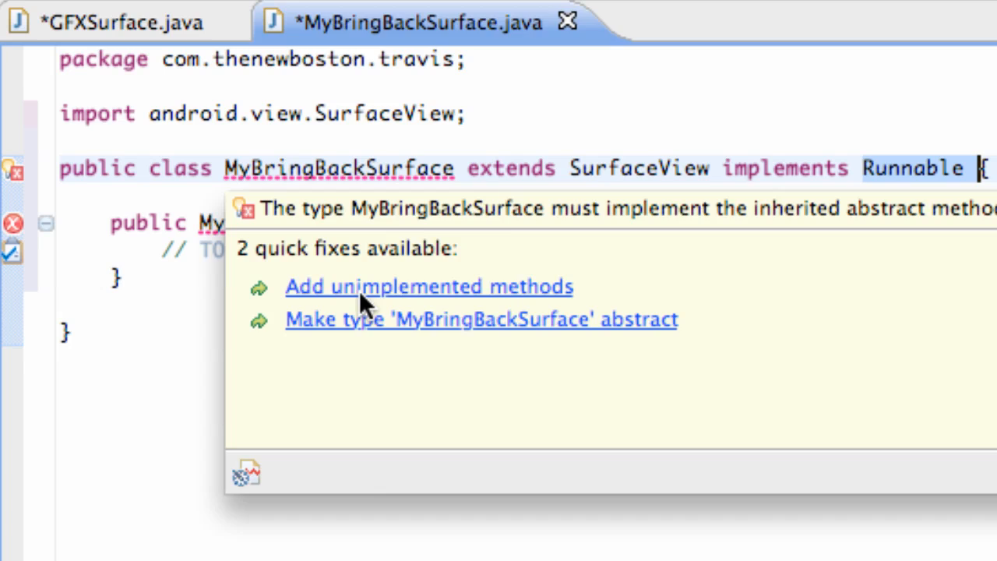
- Generate an empty run() method stub in MyBringBackSurface via the unimplemented-methods quick fix
click(429, 287)
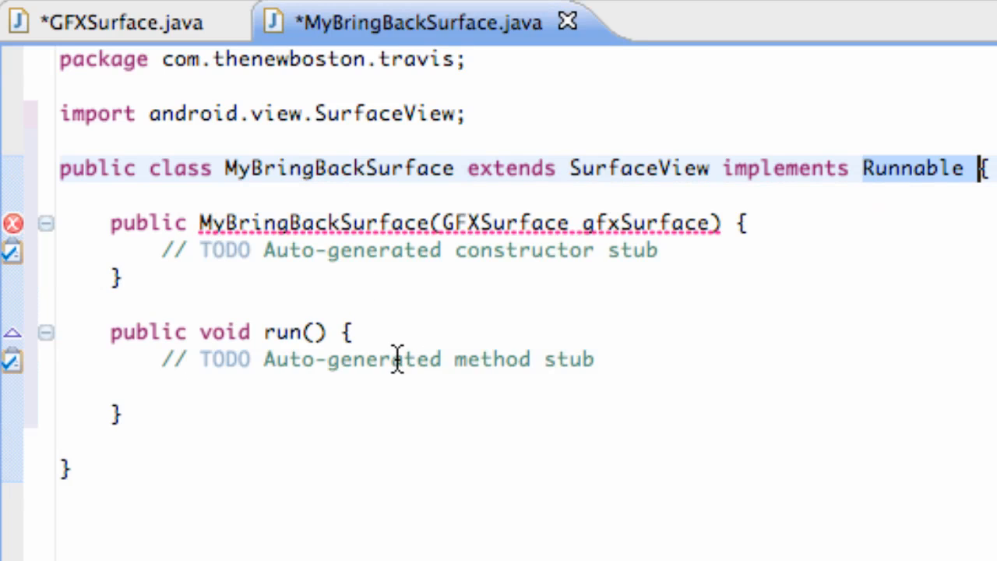
click(519, 224)
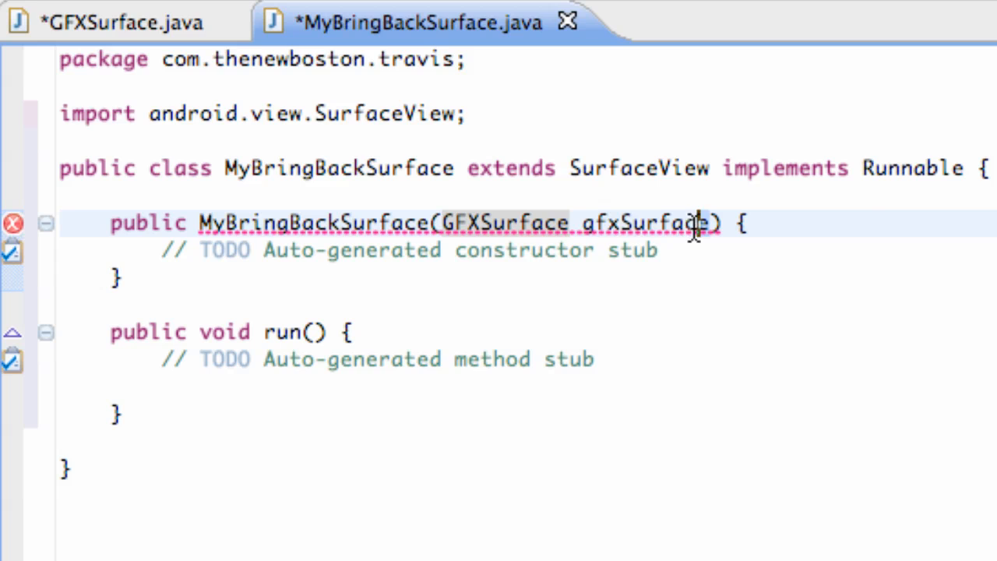
- Make the constructor parameter 'Context context' and import android.content.Context
click(444, 224)
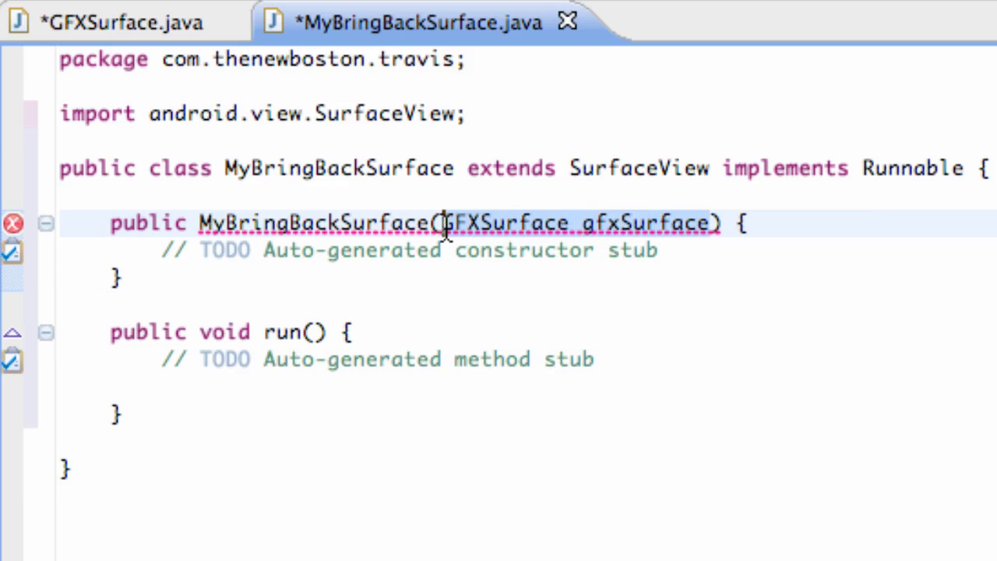
text(Cont)
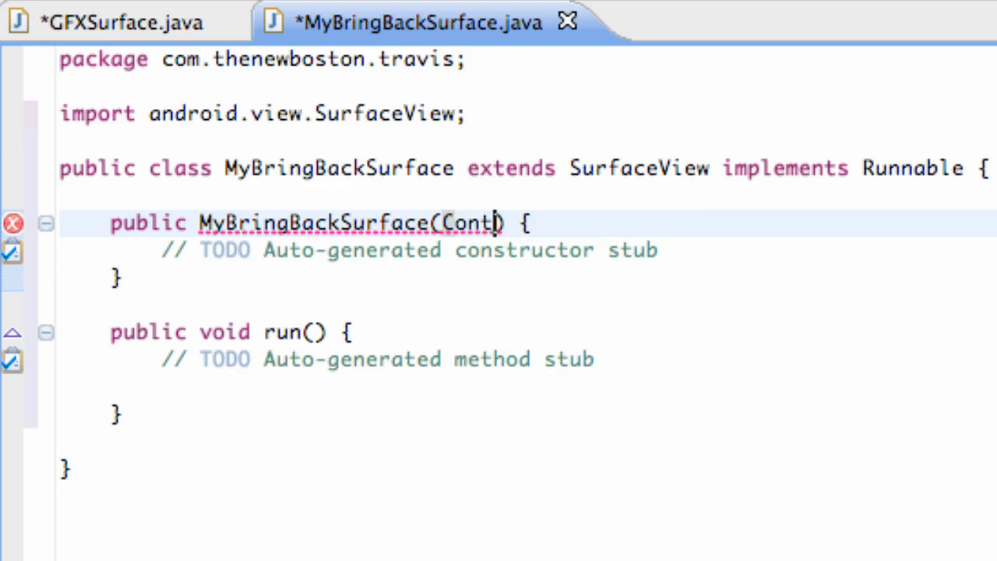
text(ext con)
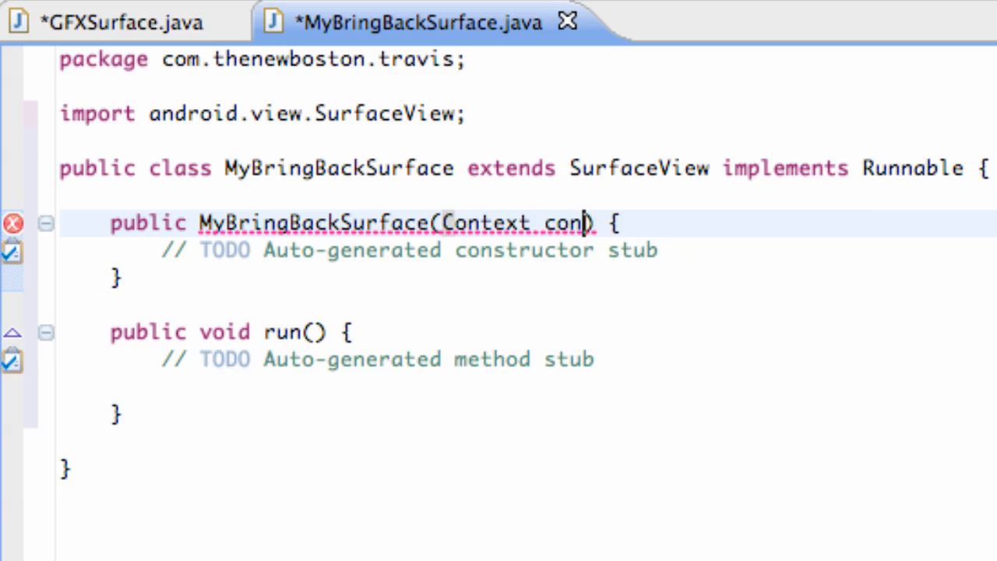
text(text)
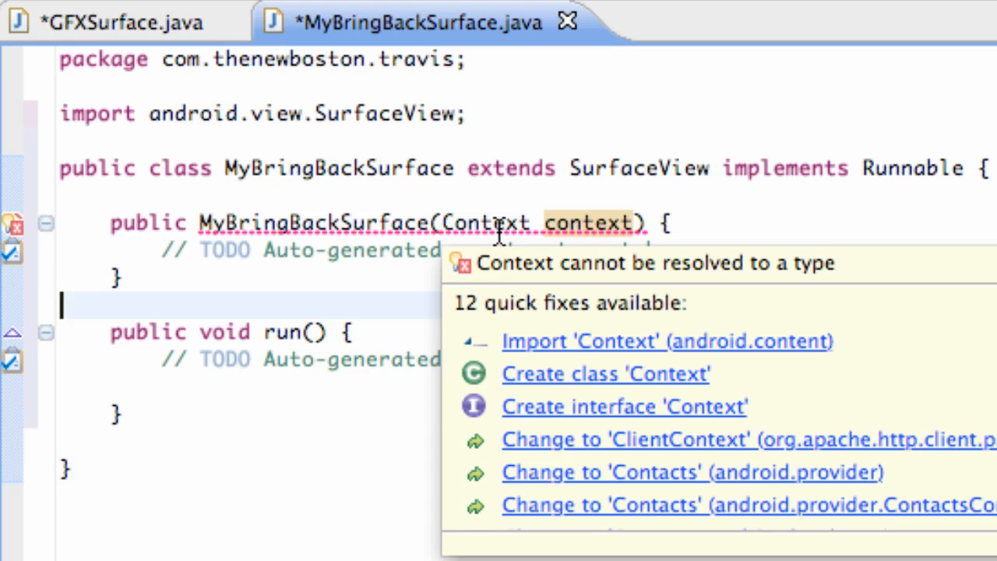
click(665, 342)
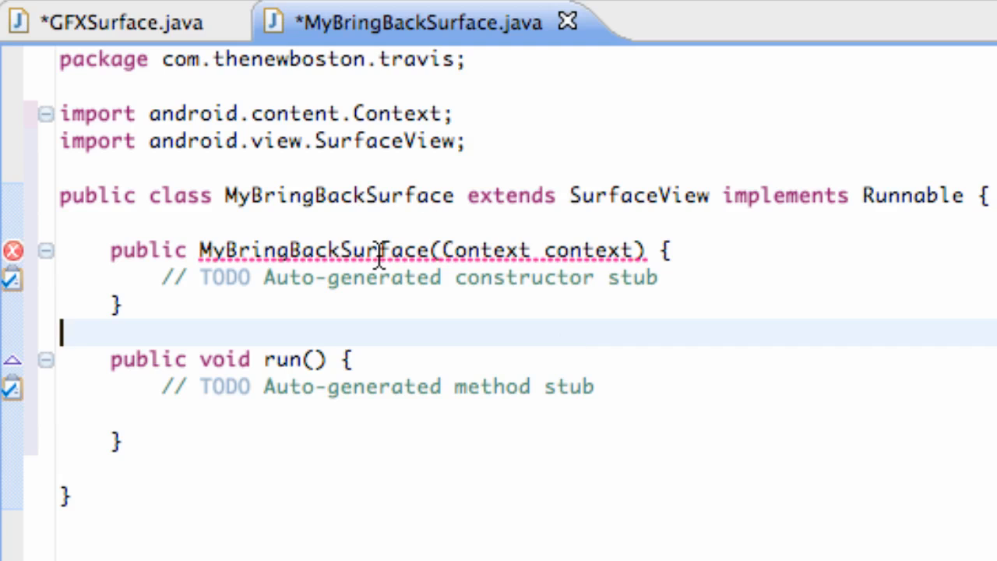
mouse_move(350, 247)
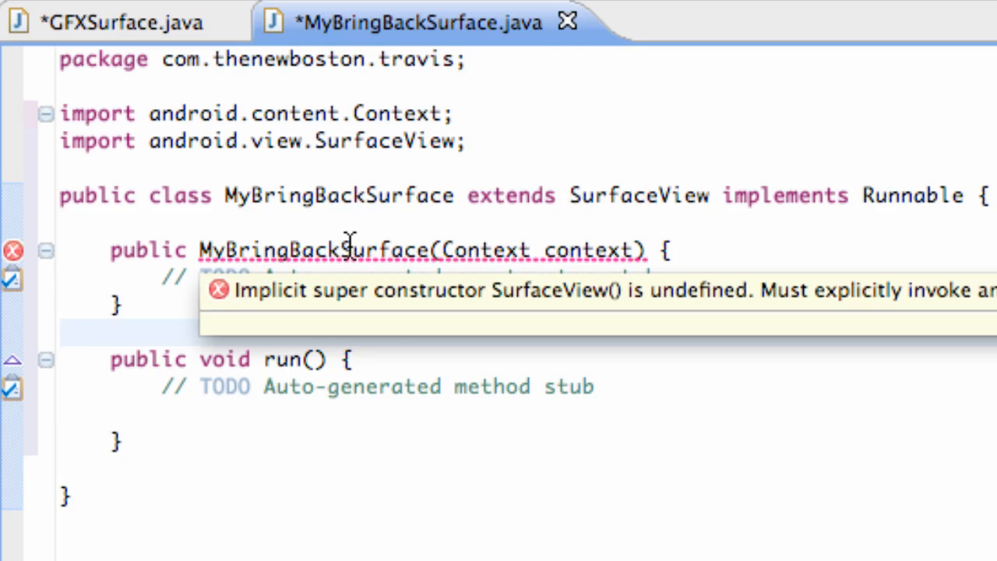